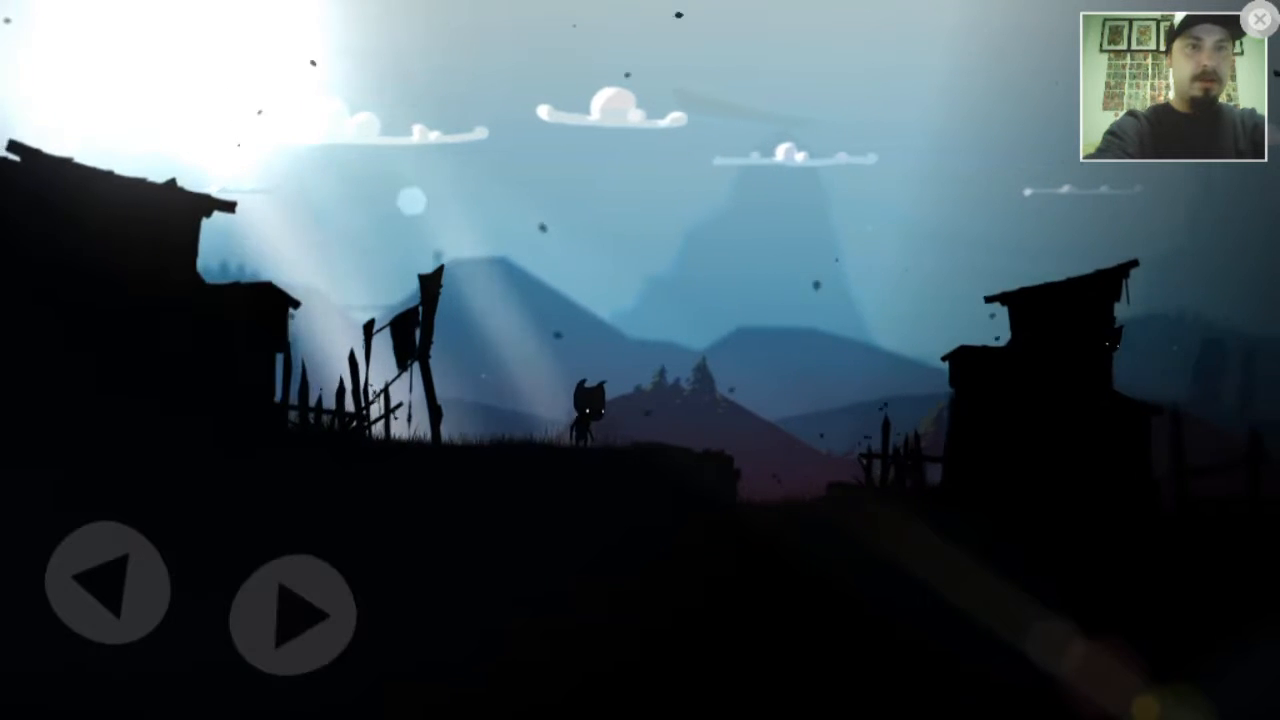
Walk the horned character right through the dark village, past the red-eyed creatures, into the pine woods
{"action": "left_click", "coordinate": [292, 614]}
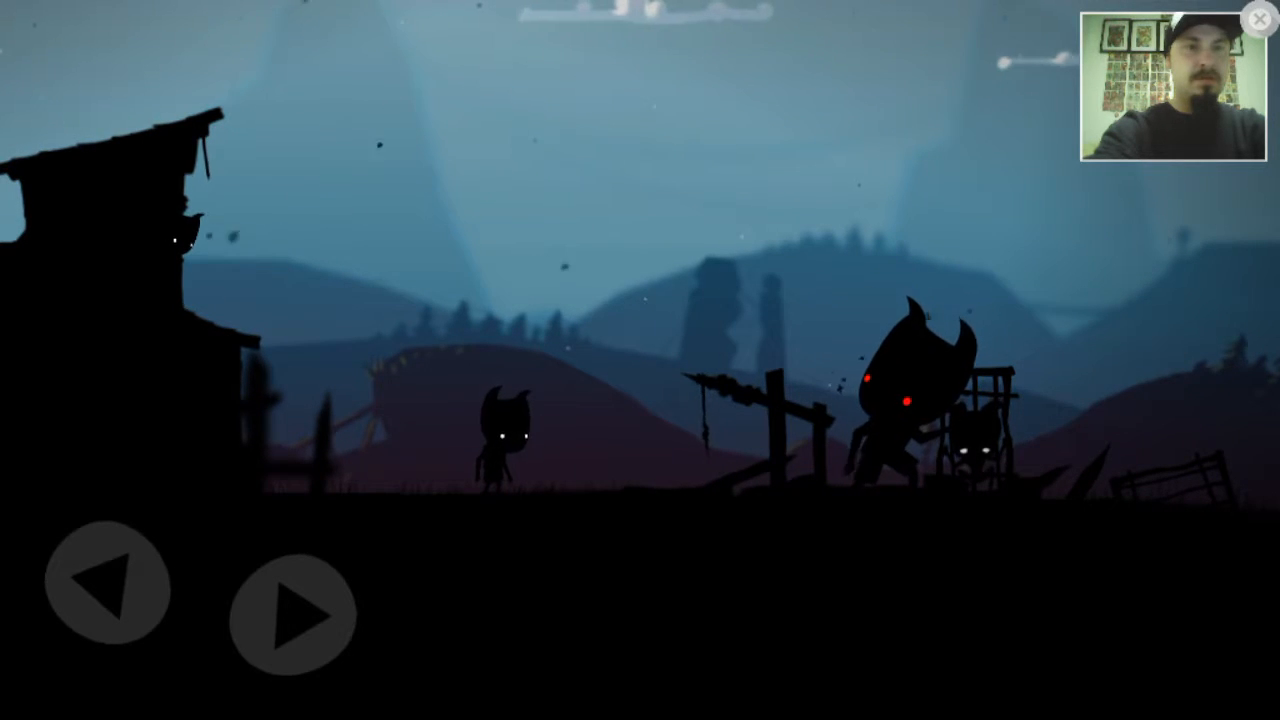
{"action": "left_click", "coordinate": [292, 612]}
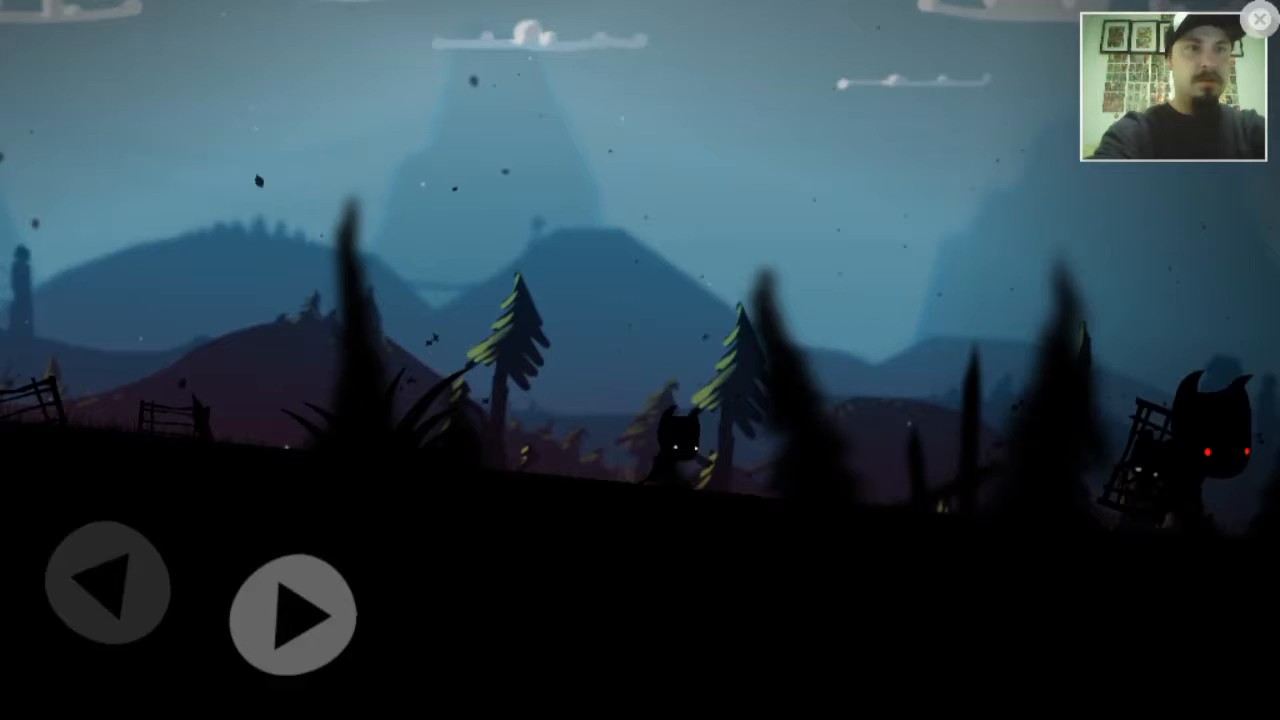
{"action": "left_click", "coordinate": [292, 616]}
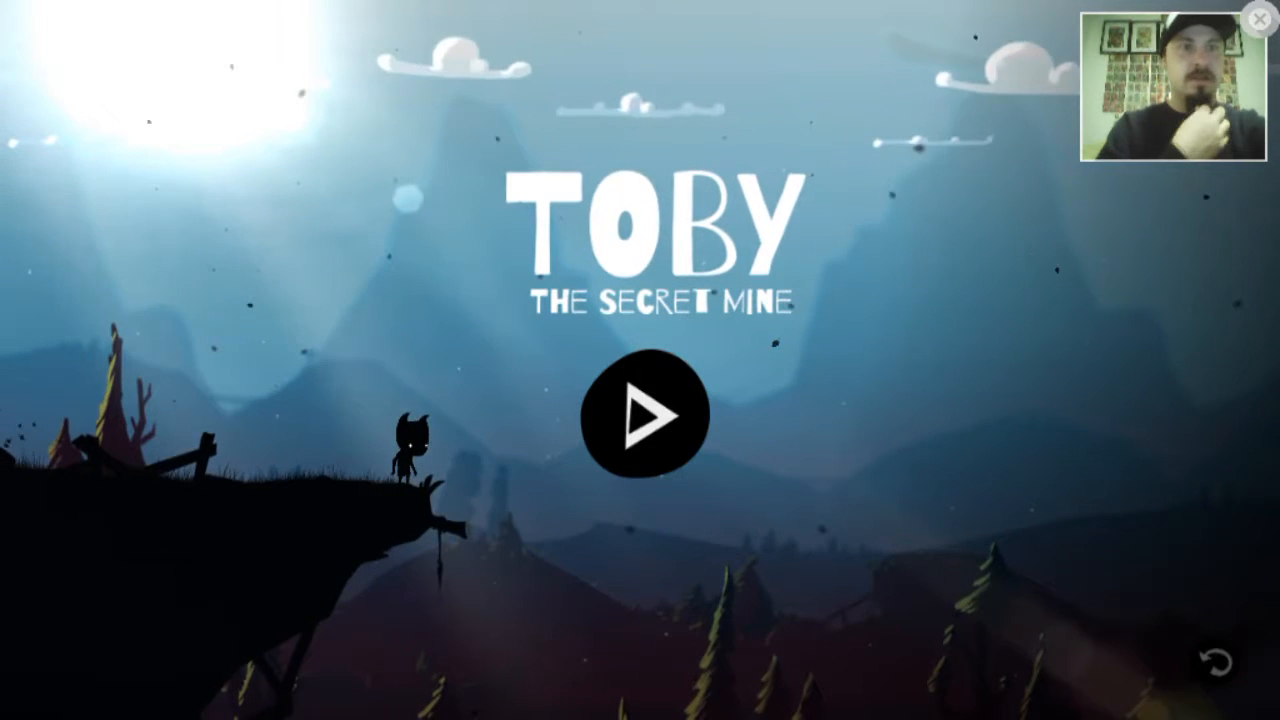
Start the game from the title screen and walk Toby right through the green forest past the red-eyed creature
{"action": "left_click", "coordinate": [644, 414]}
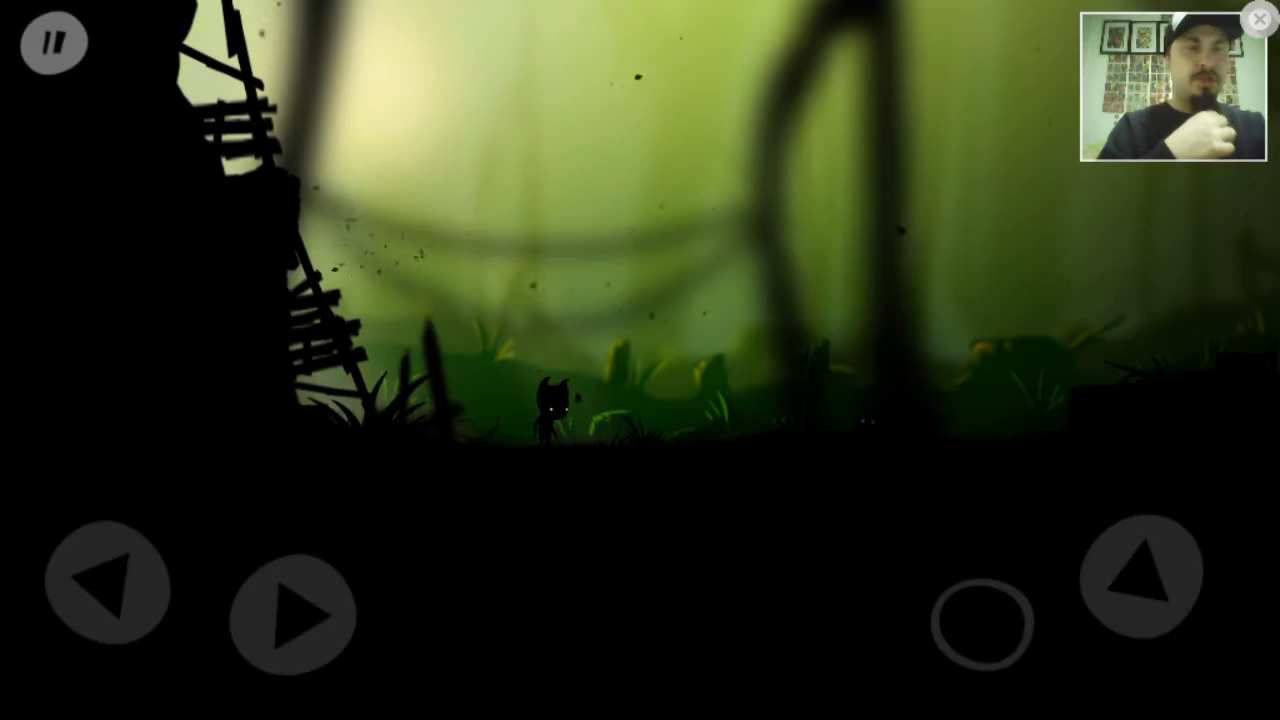
{"action": "left_click", "coordinate": [292, 616]}
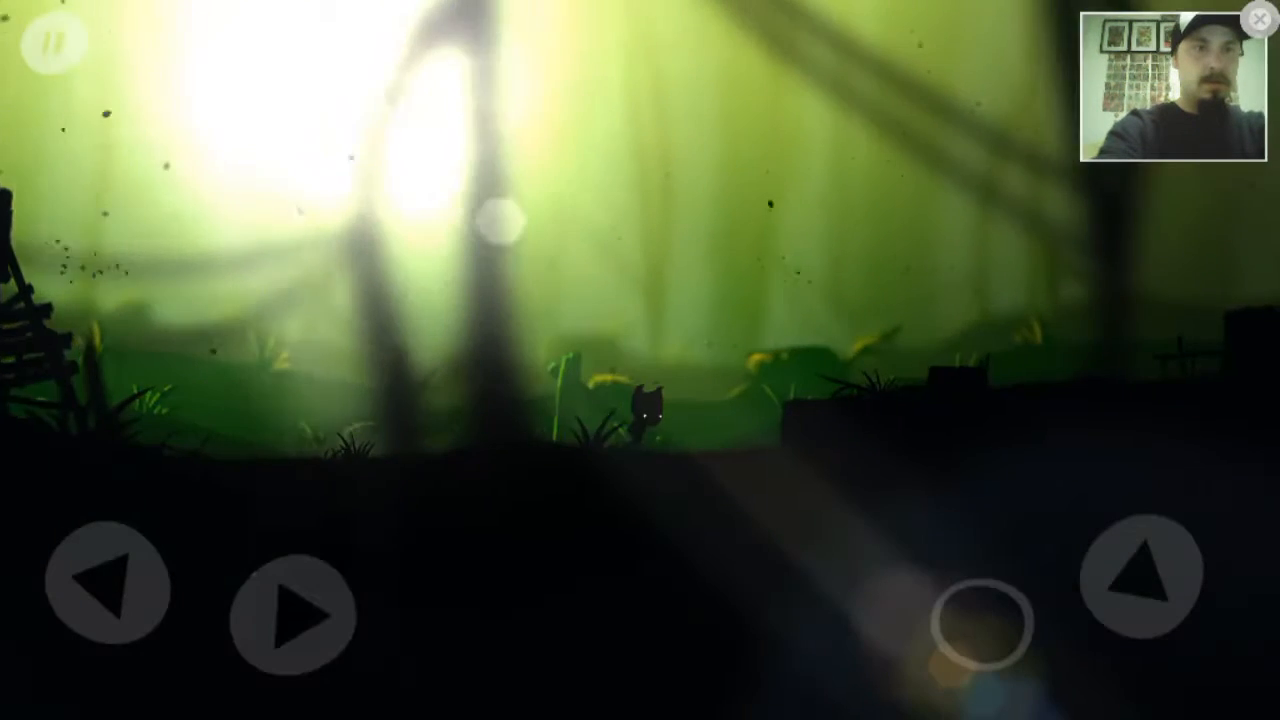
{"action": "left_click", "coordinate": [292, 616]}
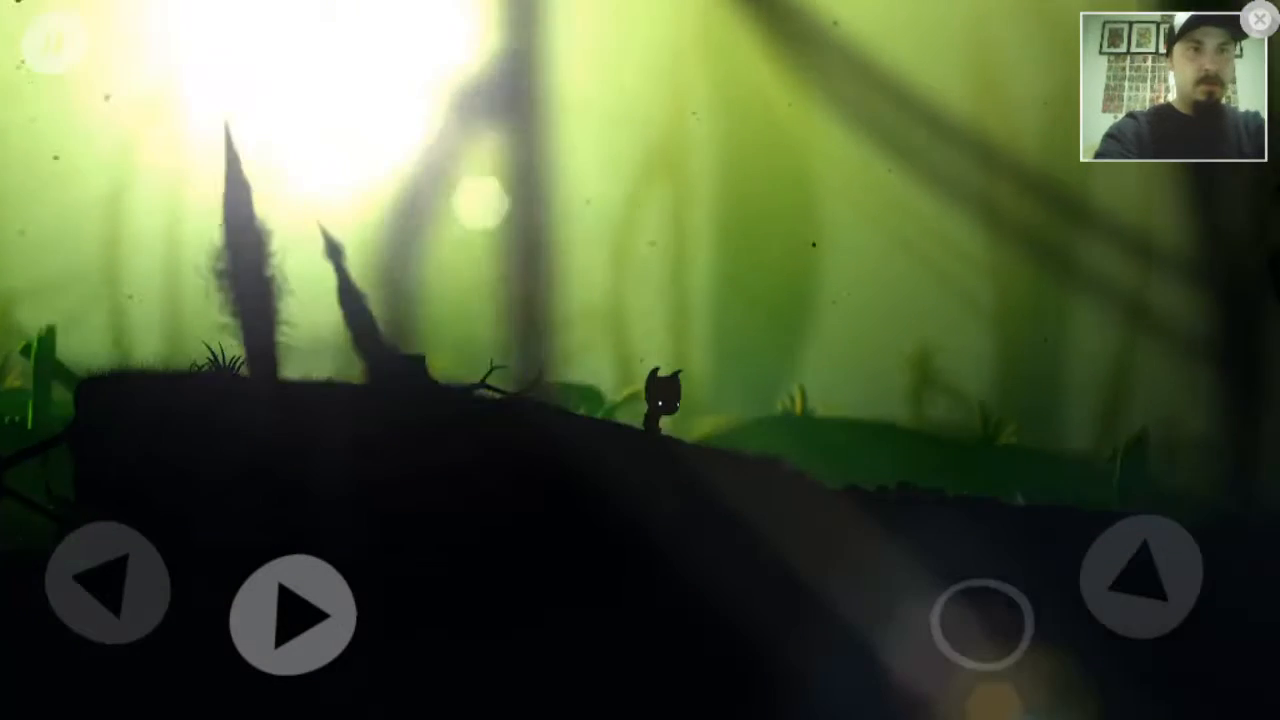
{"action": "left_click", "coordinate": [292, 616]}
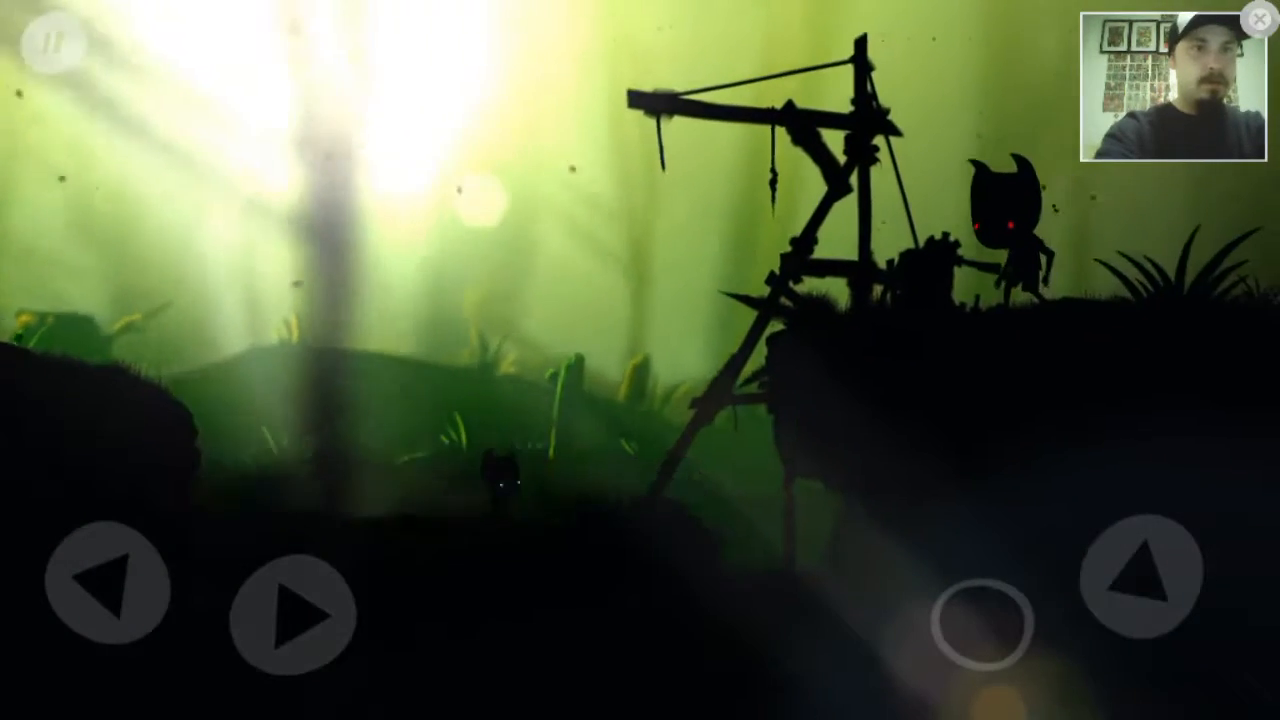
{"action": "left_click", "coordinate": [292, 614]}
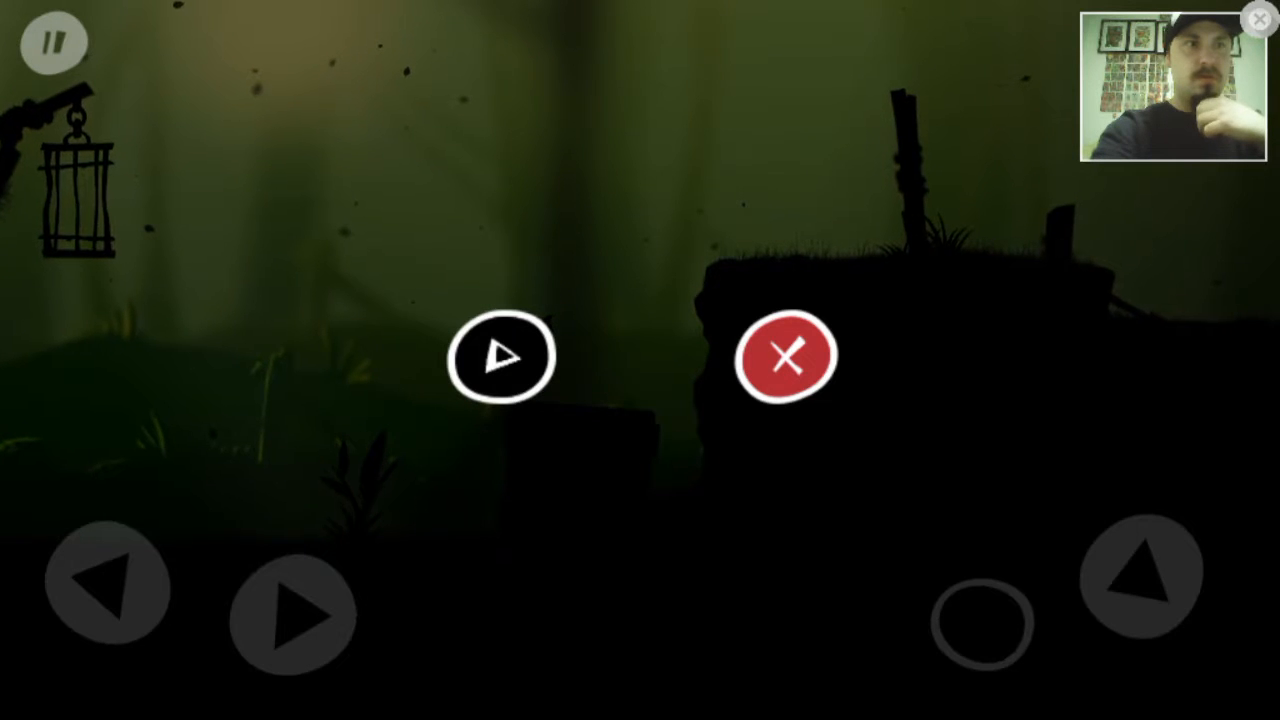
Resume play from the pause menu and continue toward the amber-lit stump area
{"action": "left_click", "coordinate": [500, 356]}
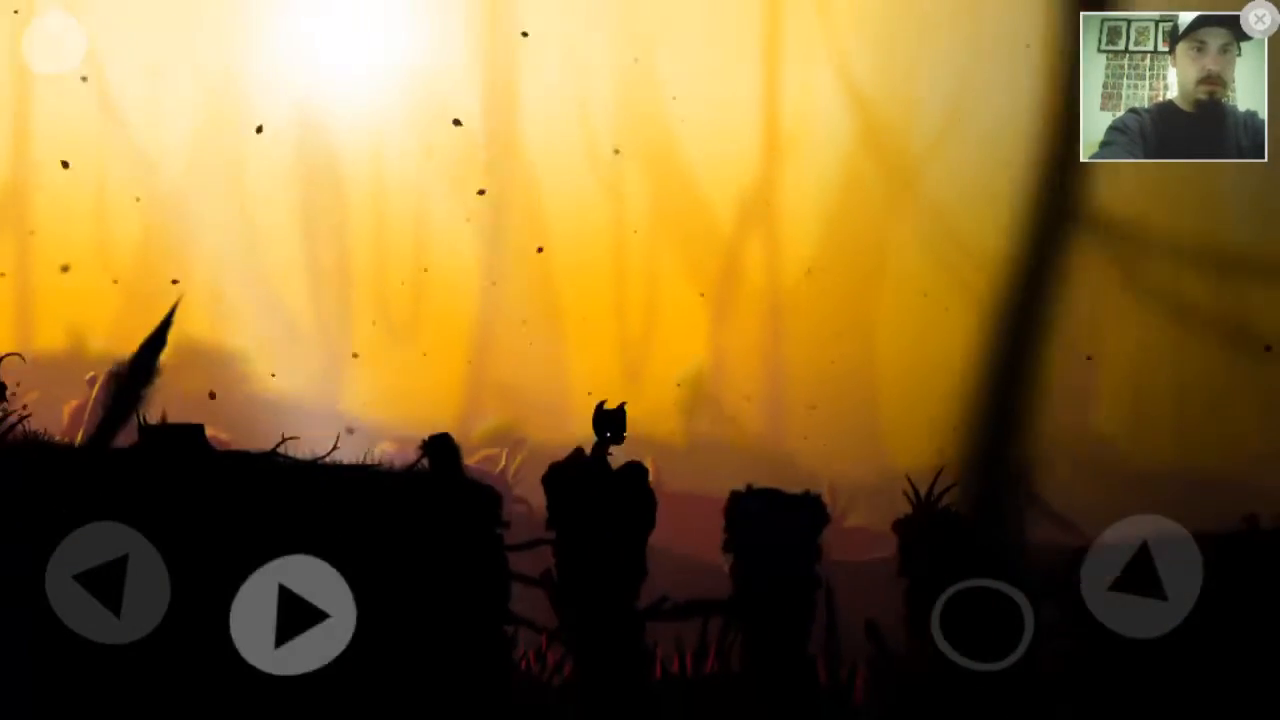
Jump across the stumps and walk right past the carnivorous plant and broken fences into the blue-lit area
{"action": "left_click", "coordinate": [1140, 576]}
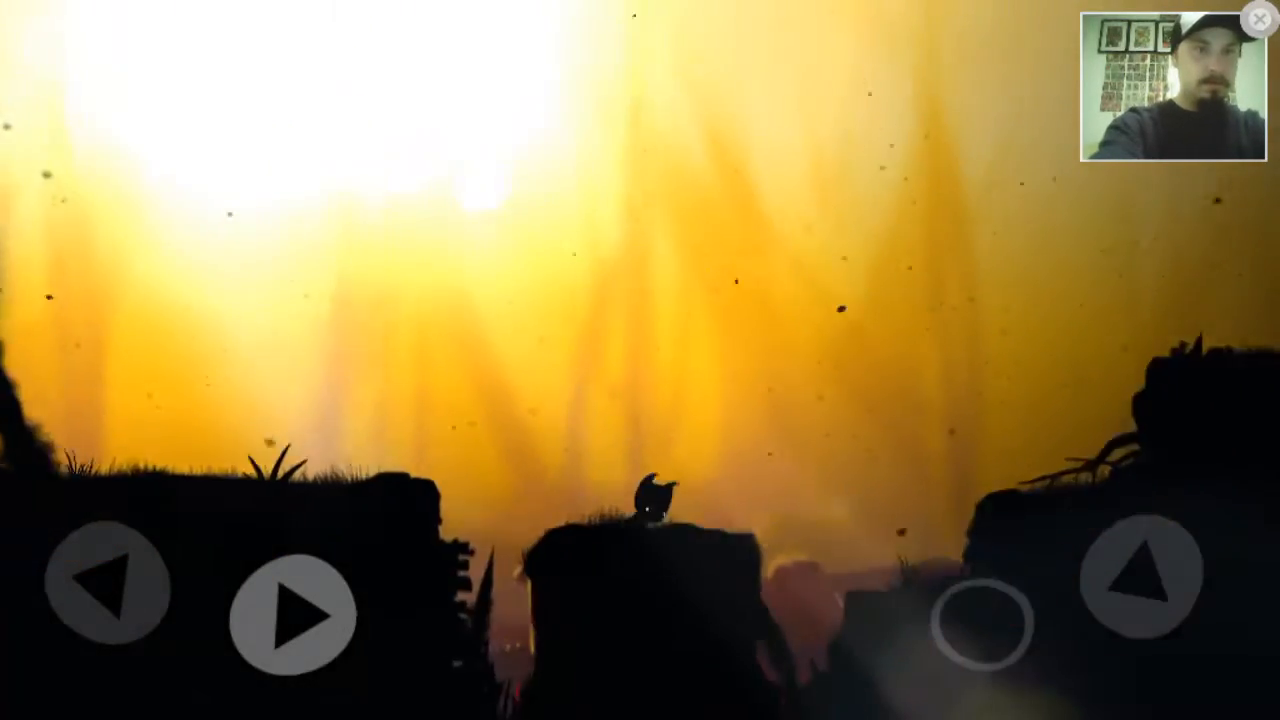
{"action": "left_click", "coordinate": [1140, 576]}
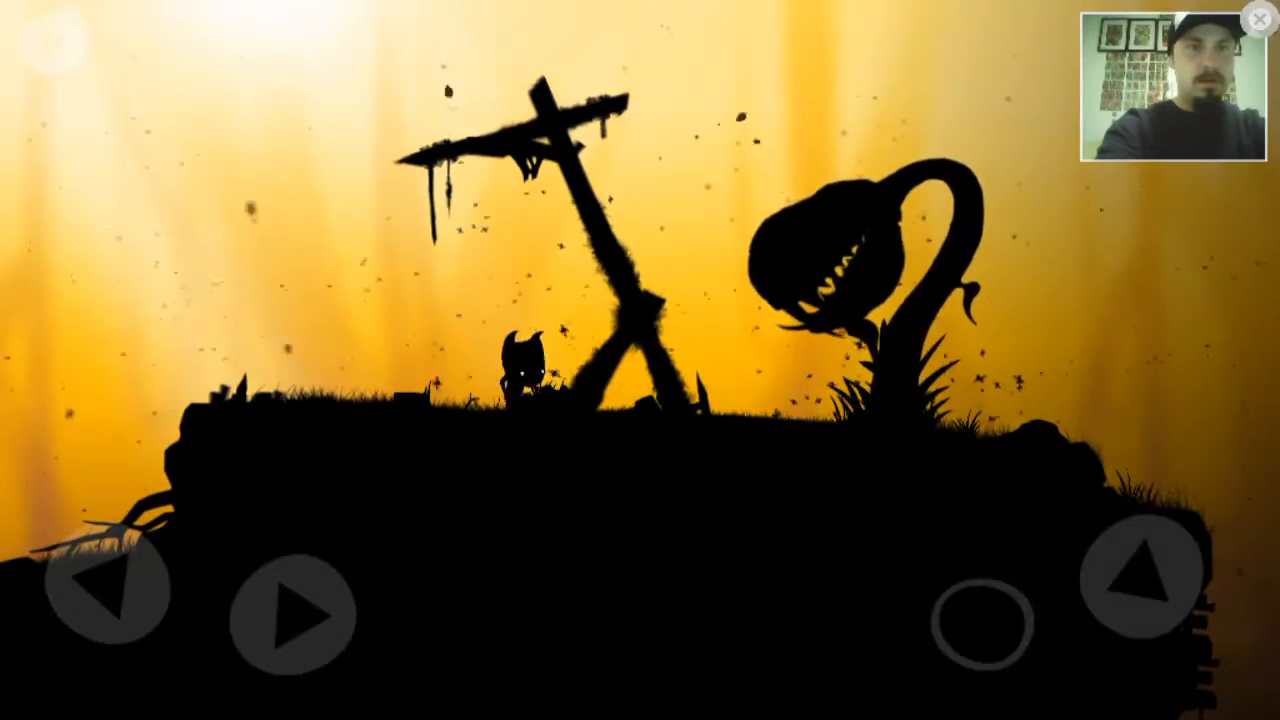
{"action": "left_click", "coordinate": [296, 616]}
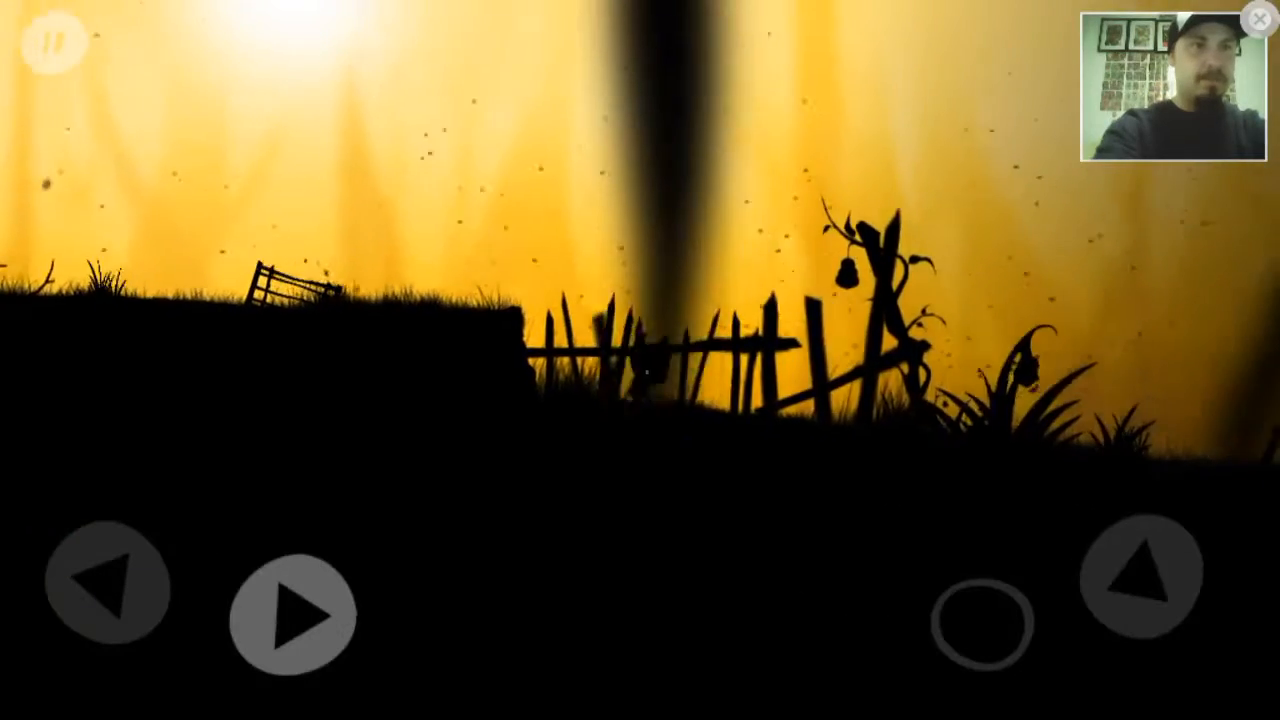
{"action": "left_click", "coordinate": [292, 616]}
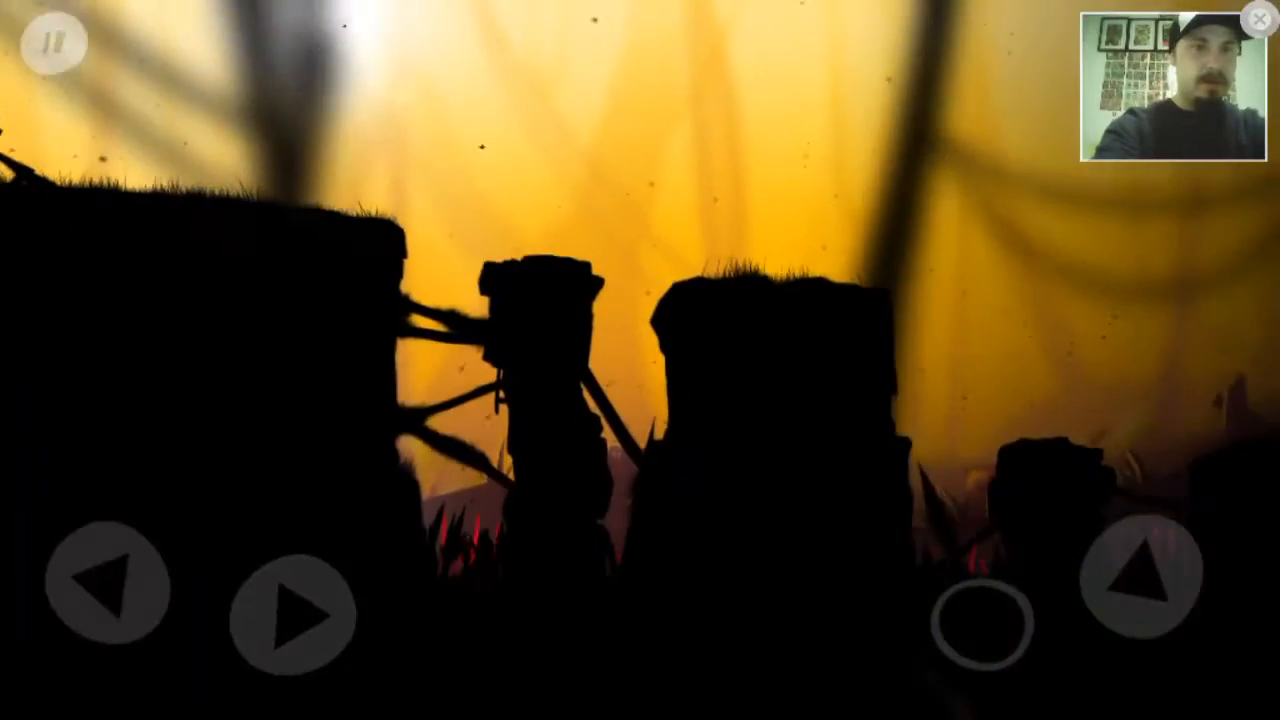
{"action": "left_click", "coordinate": [292, 614]}
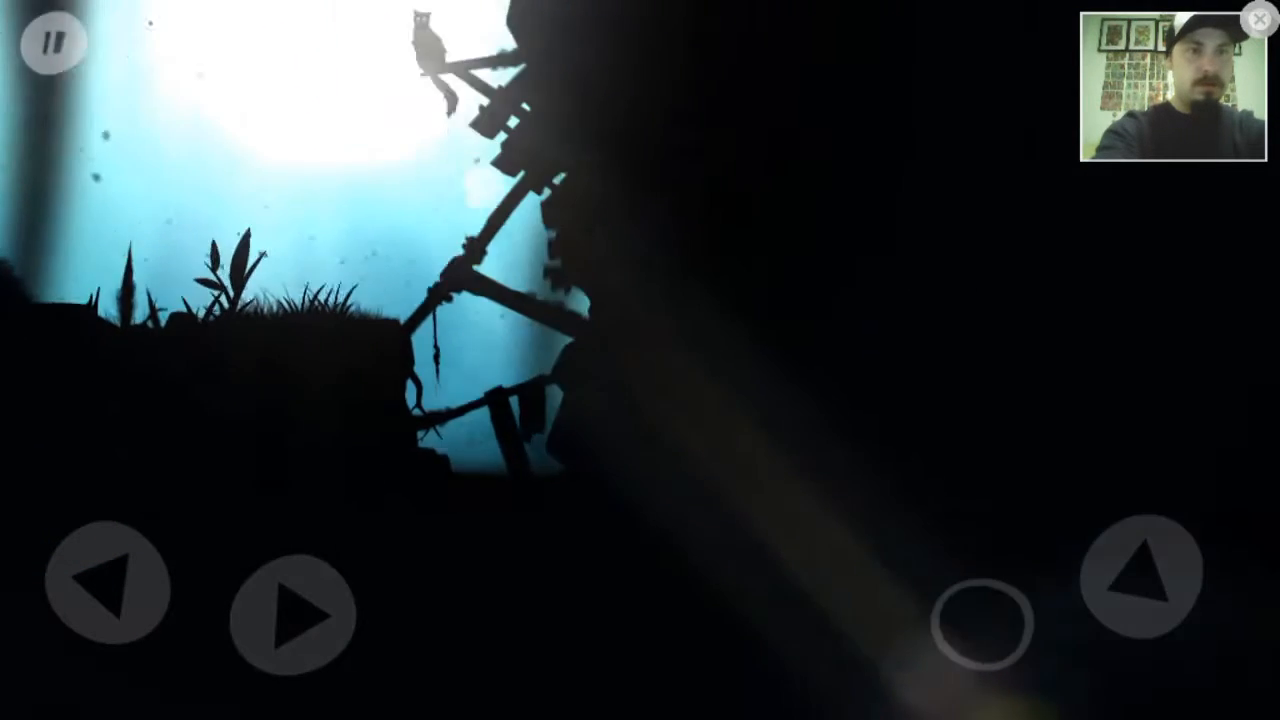
Walk Toby right along the wooden platforms and rope bridges to the grassy cave ledge
{"action": "left_click", "coordinate": [292, 616]}
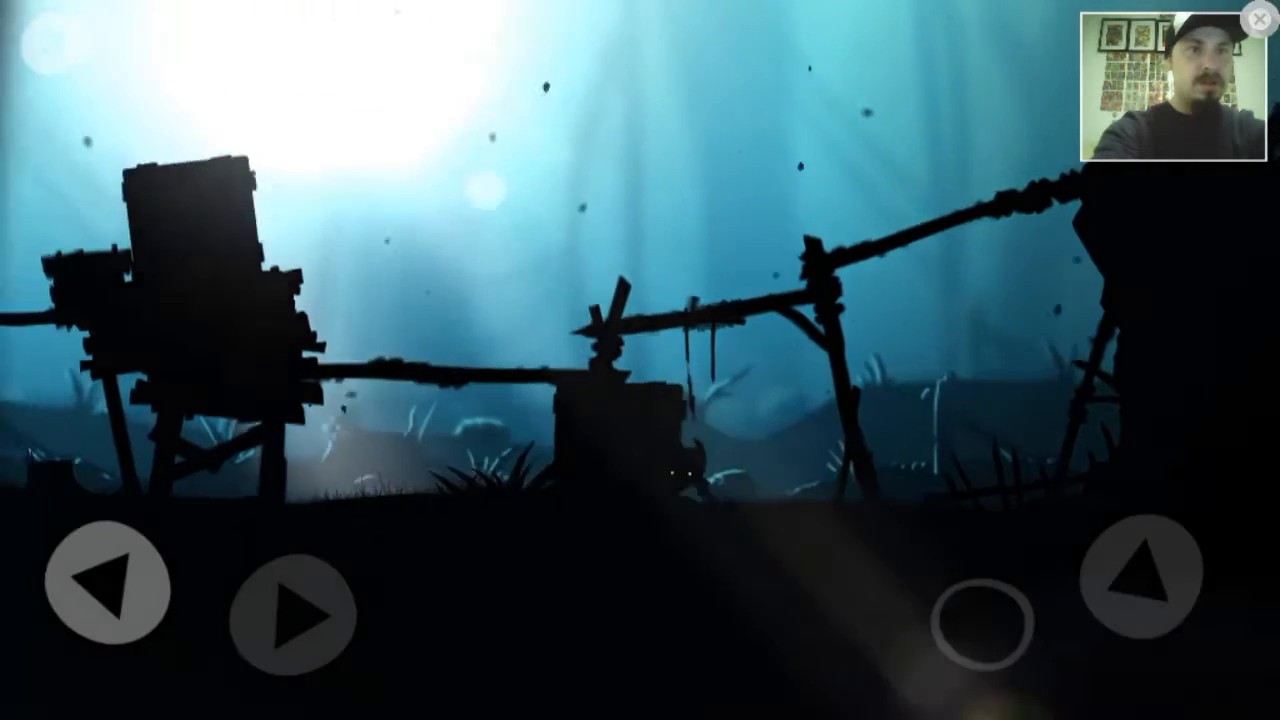
{"action": "left_click", "coordinate": [290, 612]}
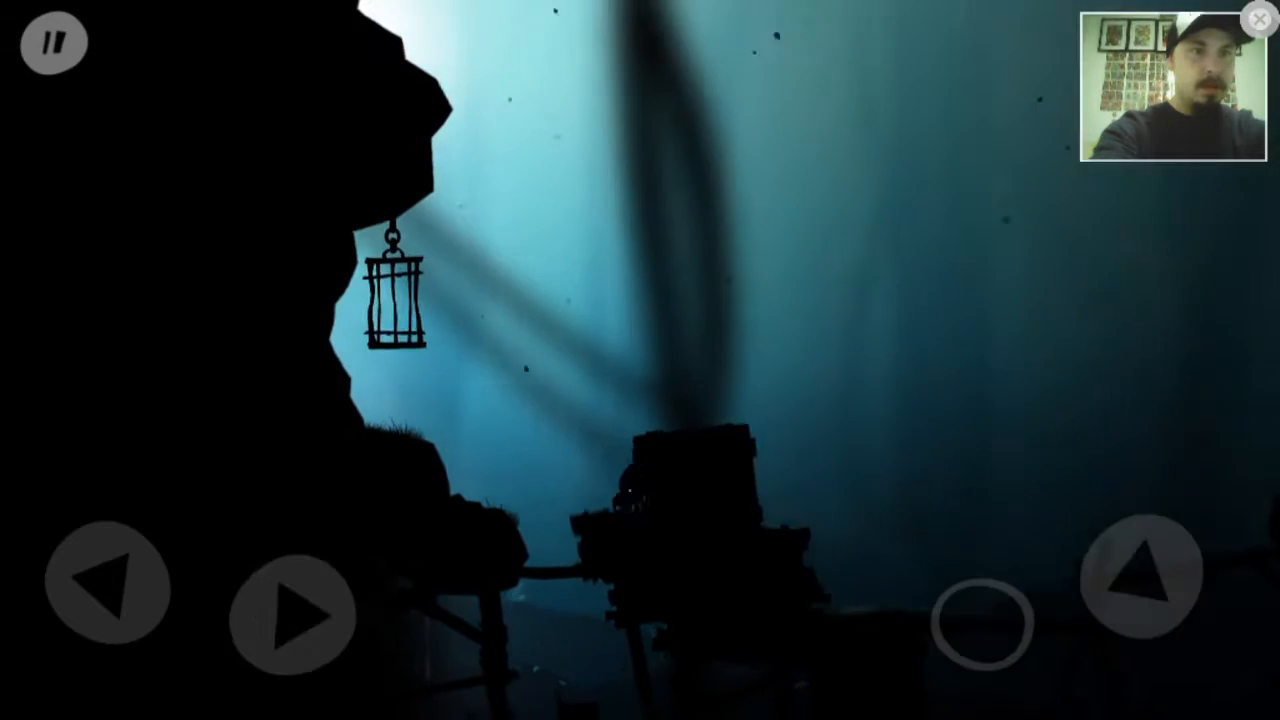
{"action": "left_click", "coordinate": [292, 618]}
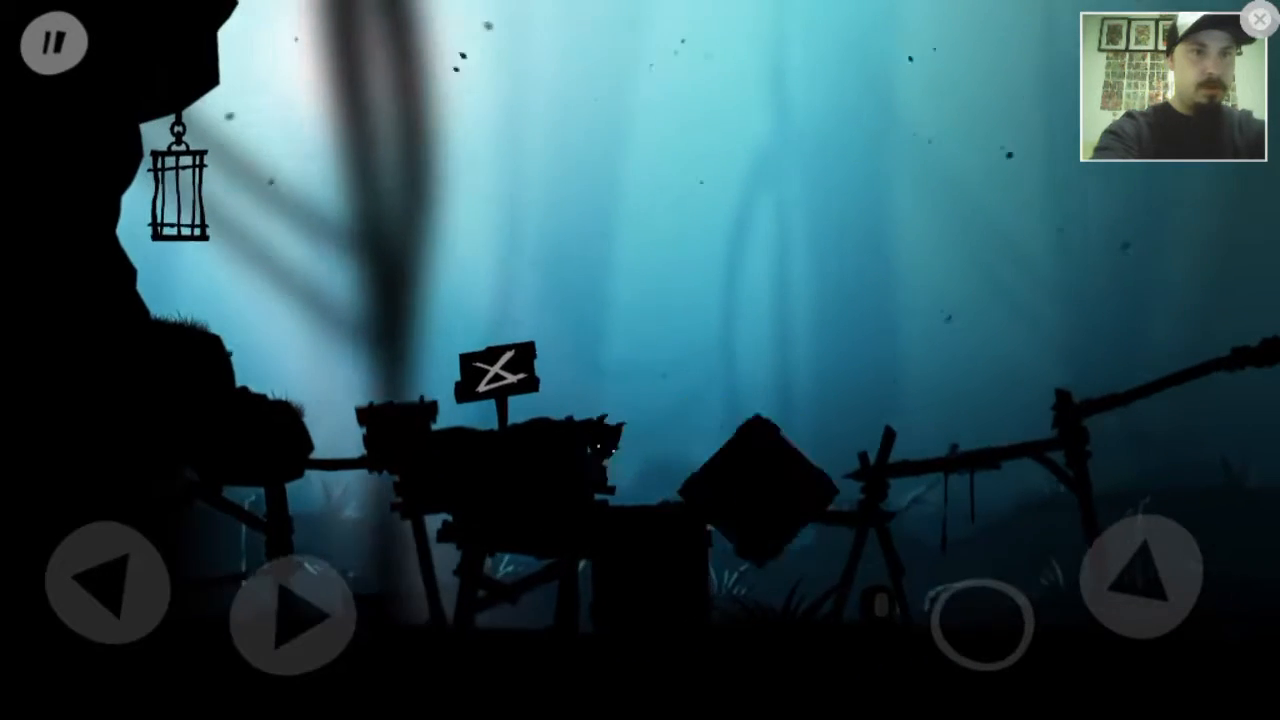
{"action": "left_click", "coordinate": [292, 618]}
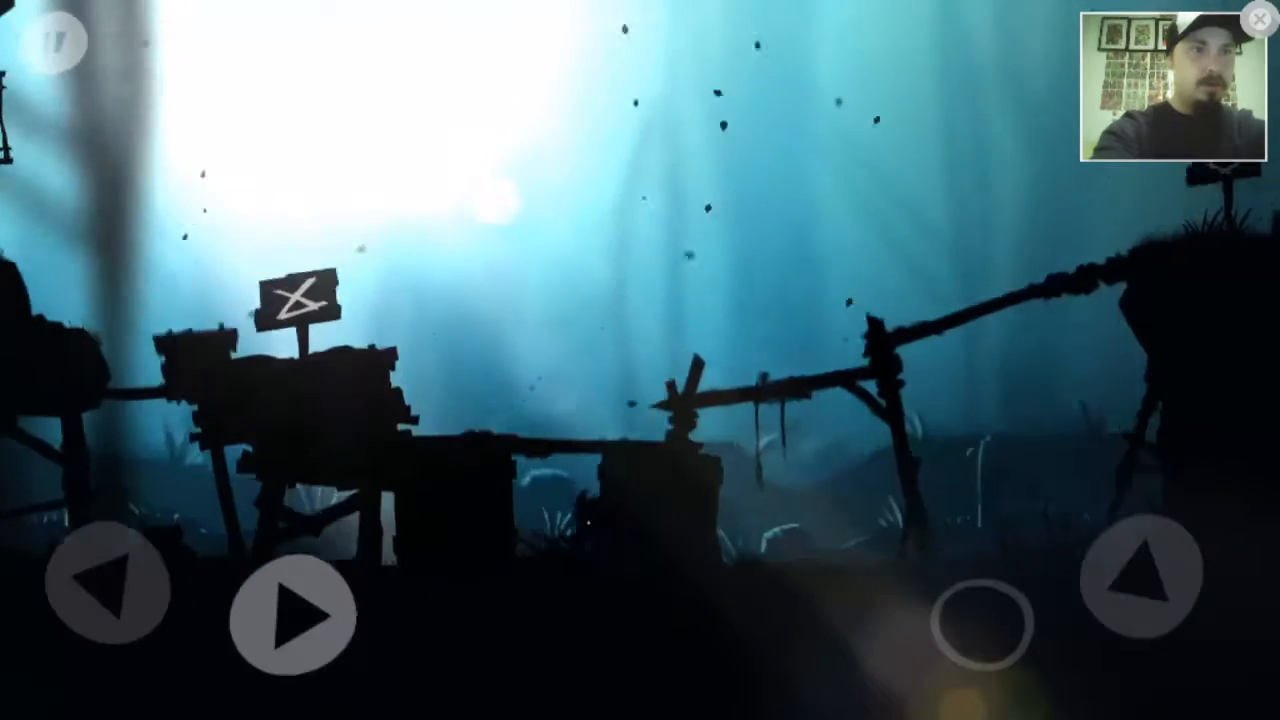
{"action": "left_click", "coordinate": [292, 616]}
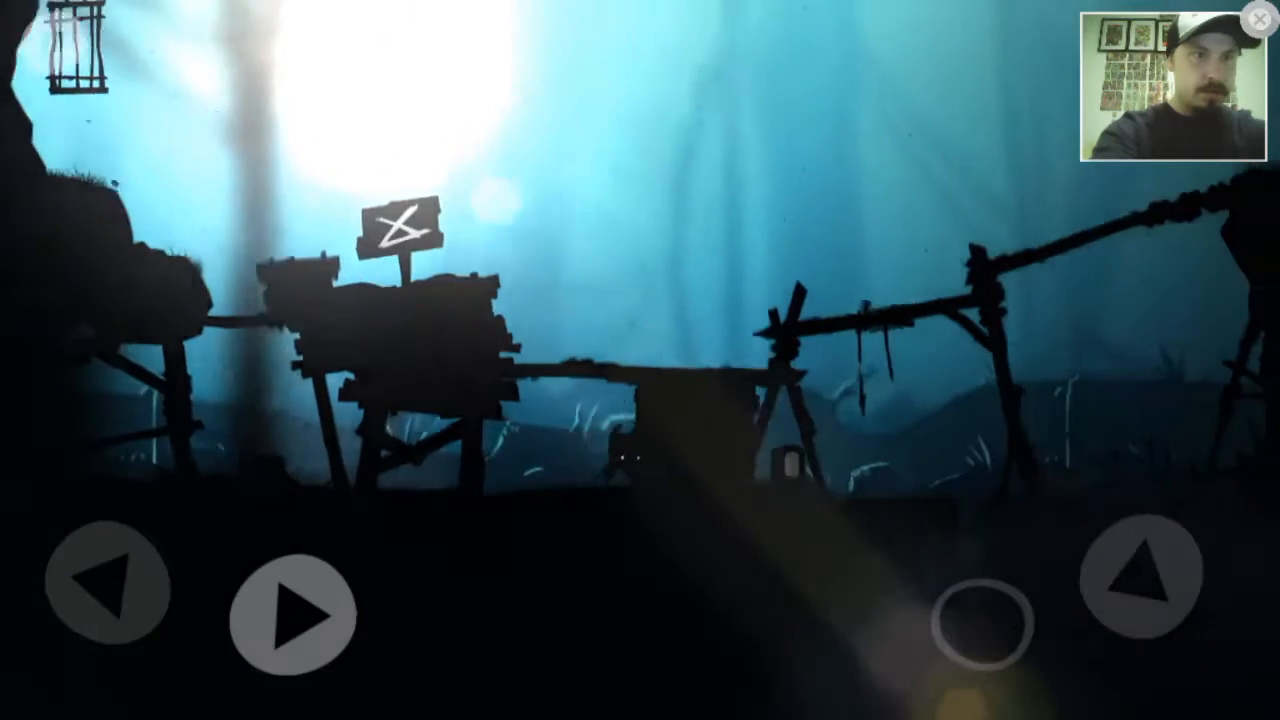
{"action": "left_click", "coordinate": [292, 614]}
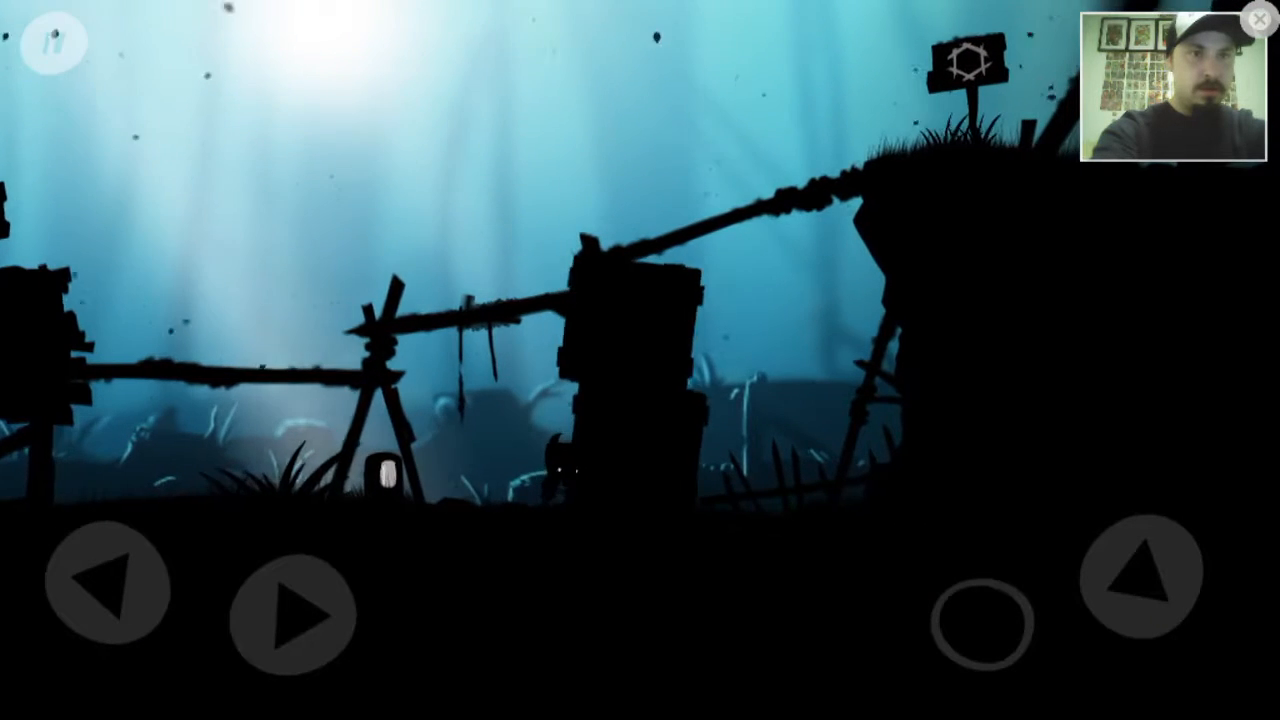
{"action": "left_click", "coordinate": [292, 616]}
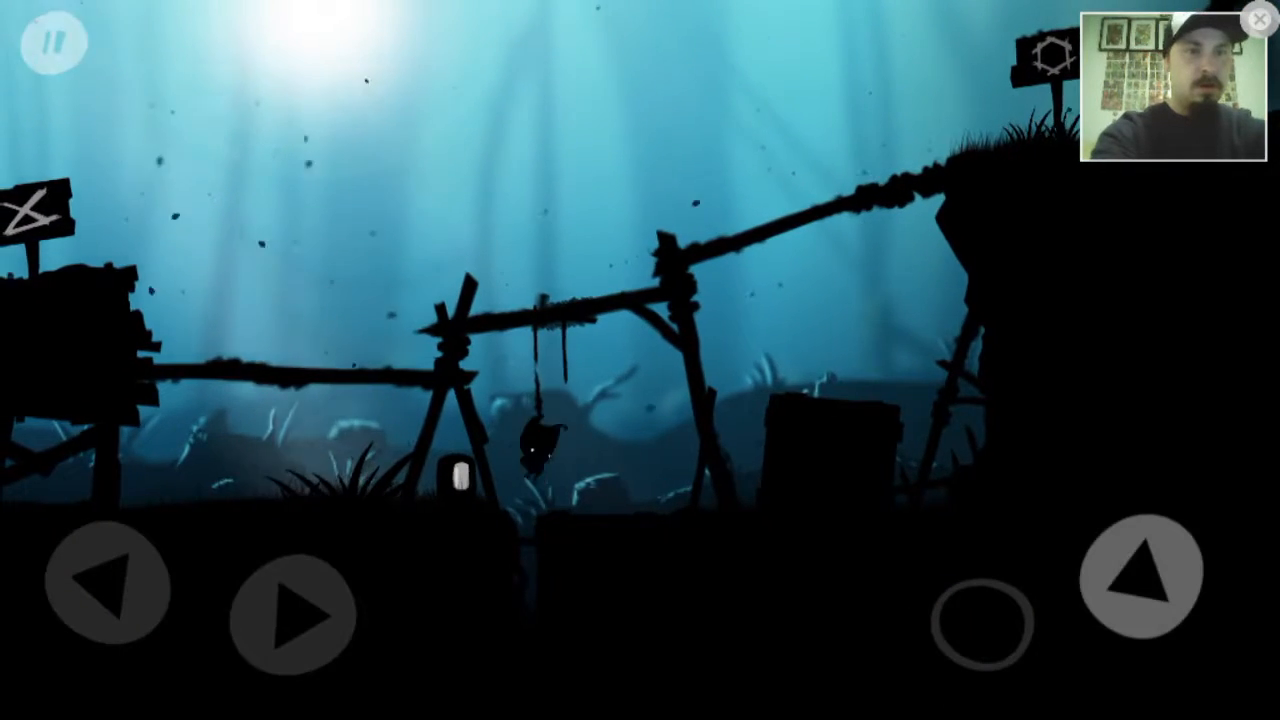
{"action": "left_click", "coordinate": [292, 616]}
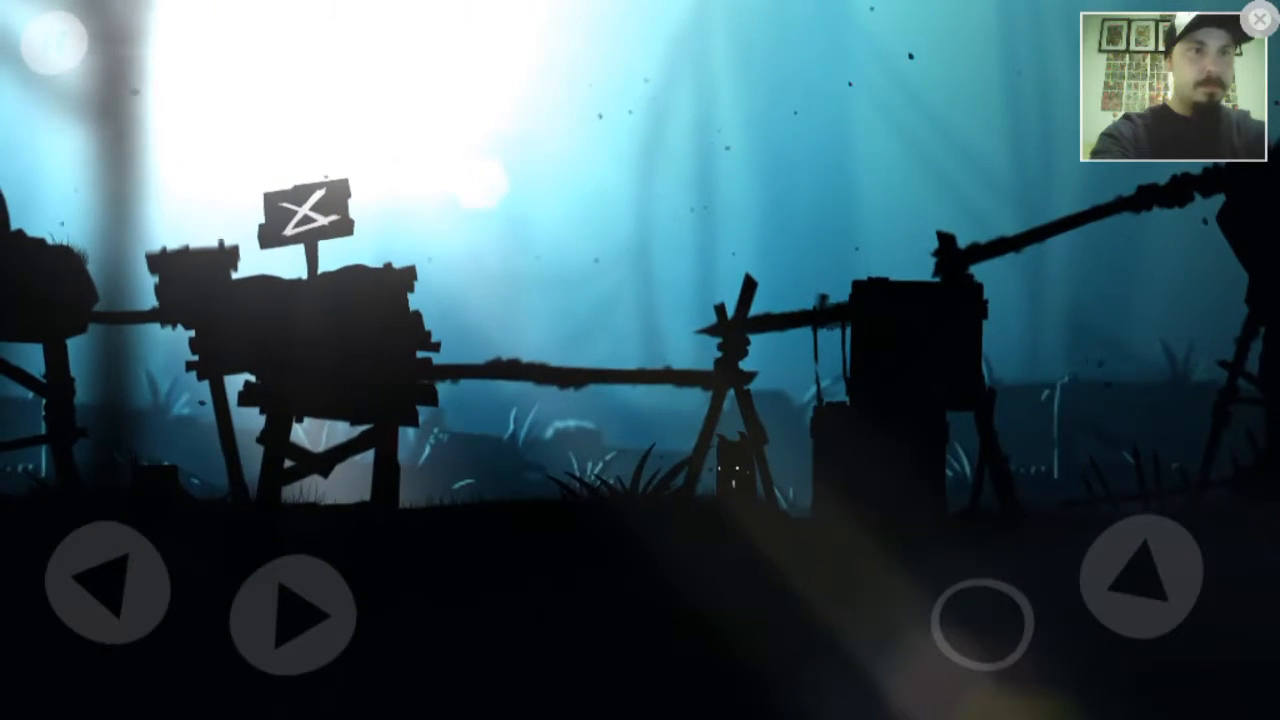
{"action": "left_click", "coordinate": [292, 614]}
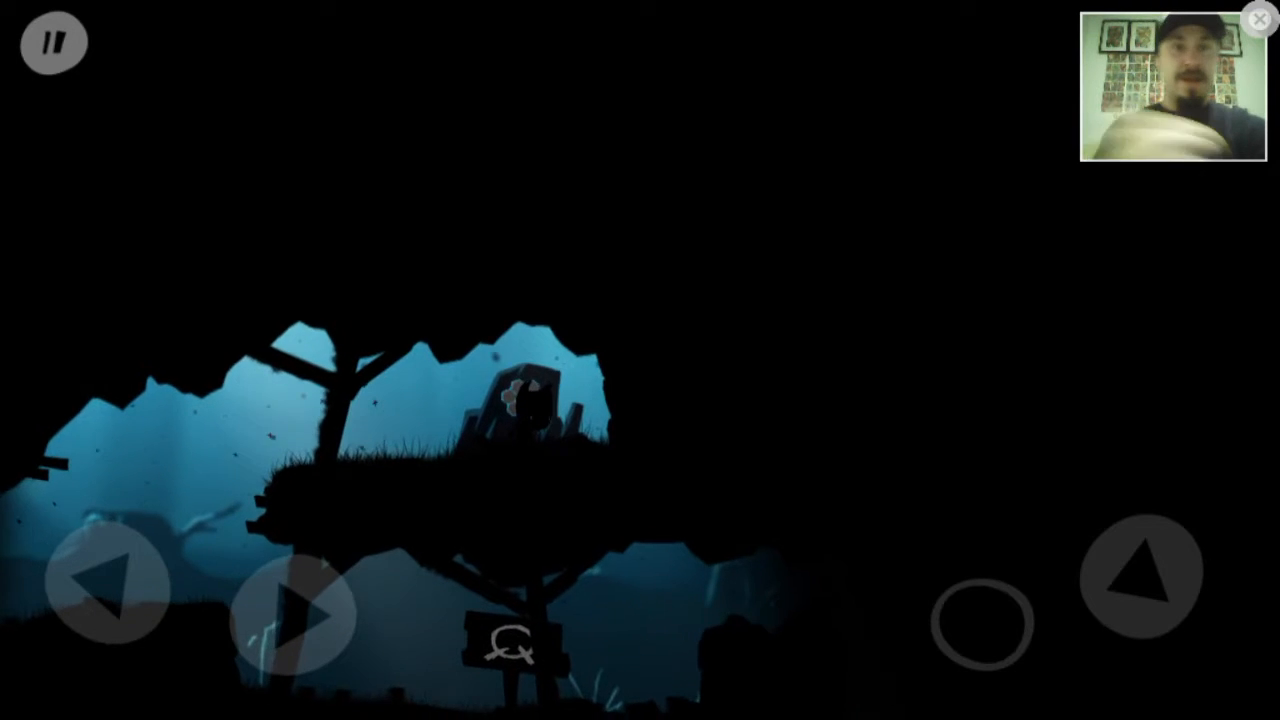
Step back on the ledge, then walk Toby right through the dark rocky tunnel
{"action": "left_click", "coordinate": [110, 584]}
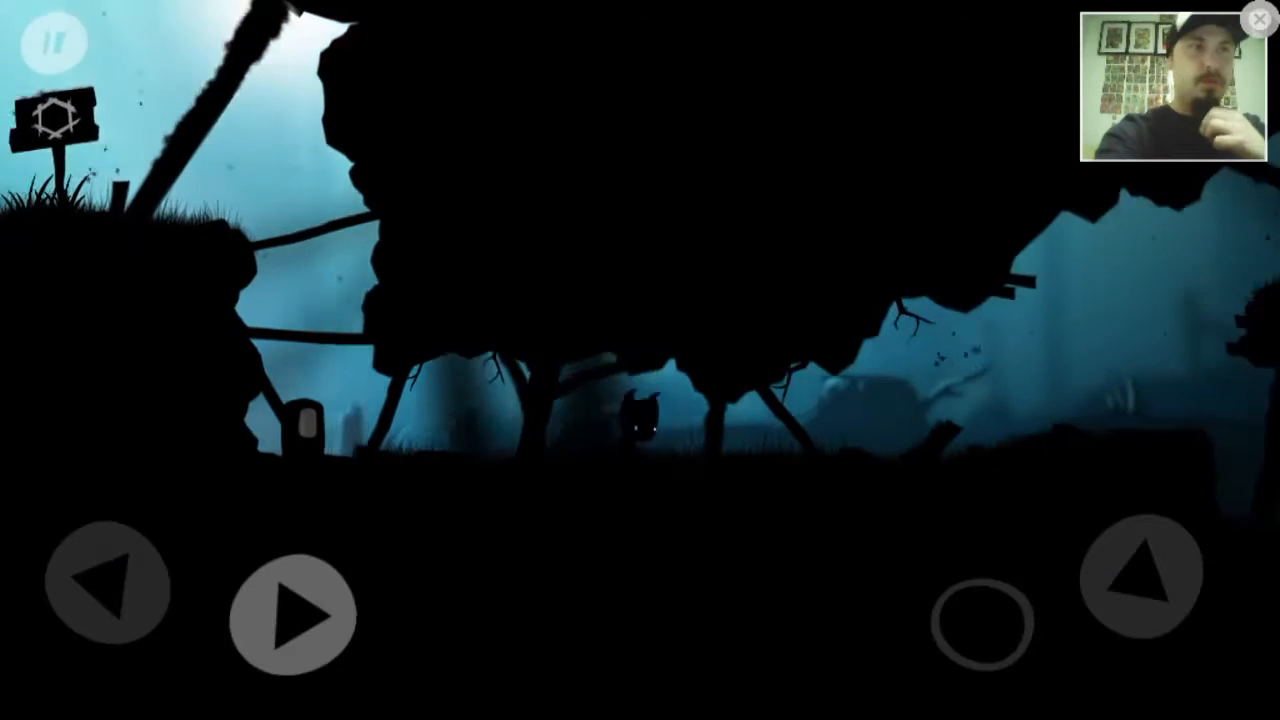
{"action": "left_click", "coordinate": [292, 616]}
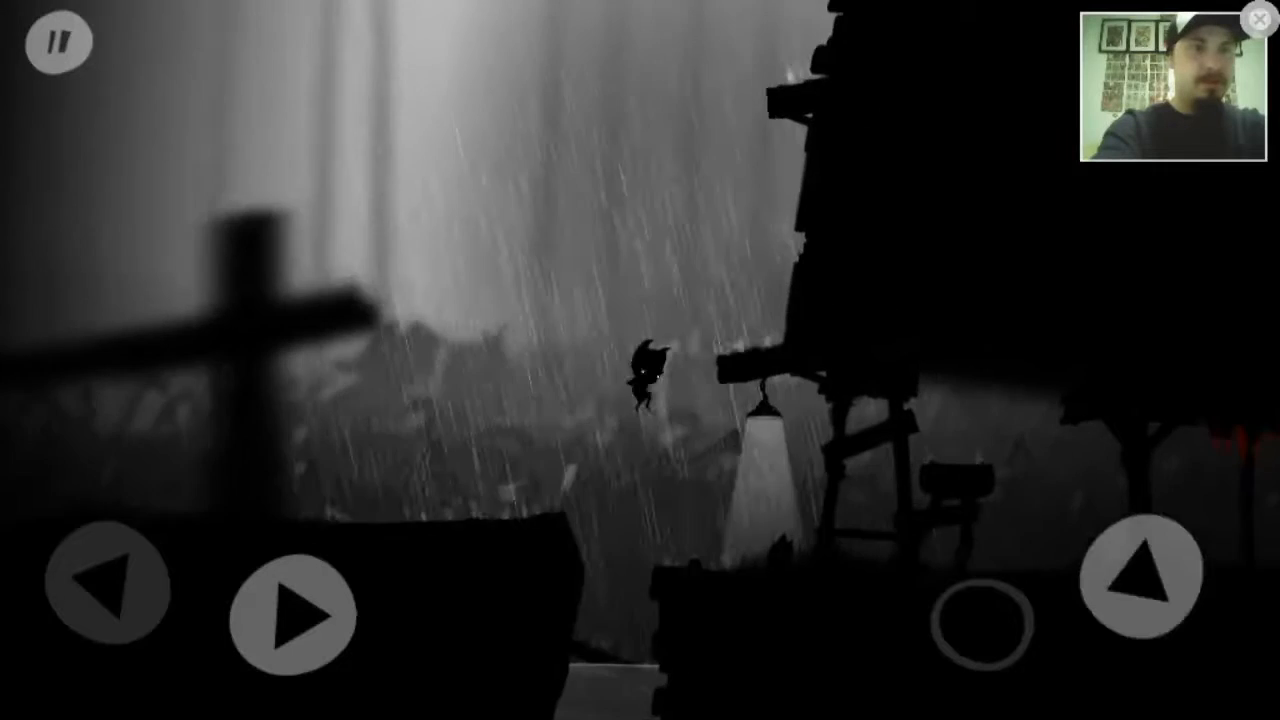
Leap toward the wooden tower with the hanging lamp in the rainy area
{"action": "left_click", "coordinate": [1140, 572]}
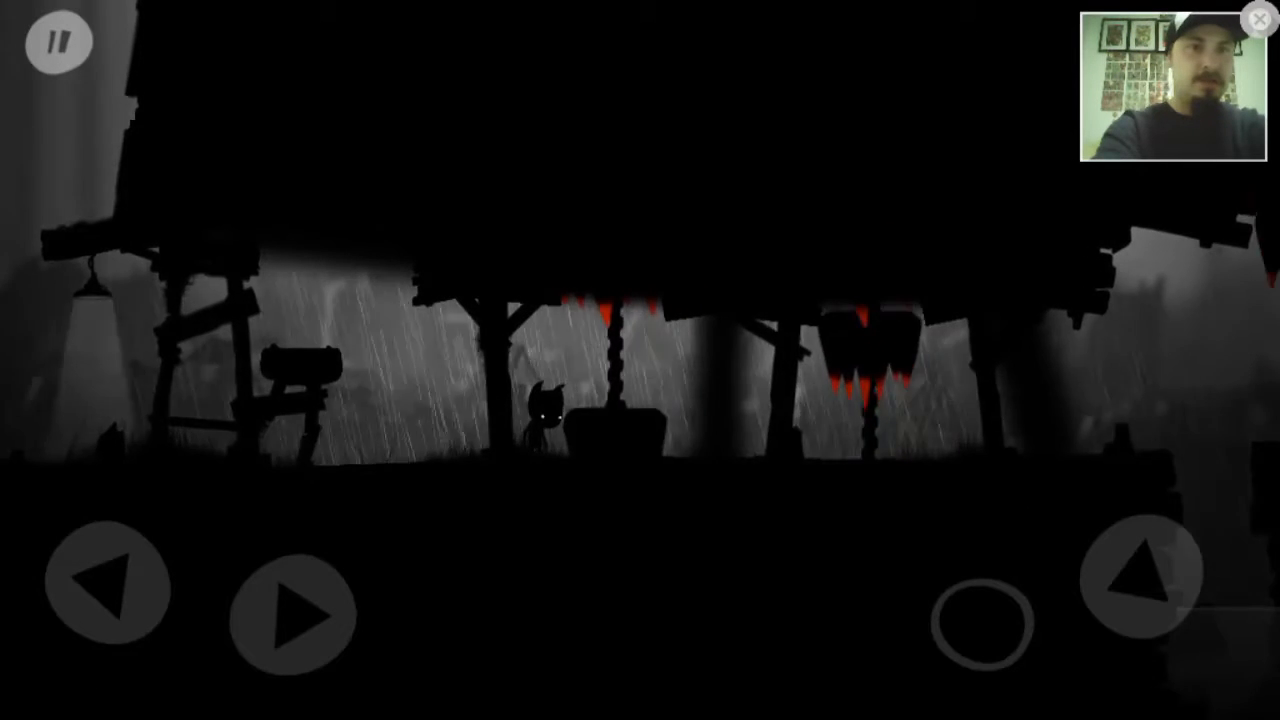
Run right in timed bursts under the swinging spiked crushers without getting hit
{"action": "left_click", "coordinate": [292, 614]}
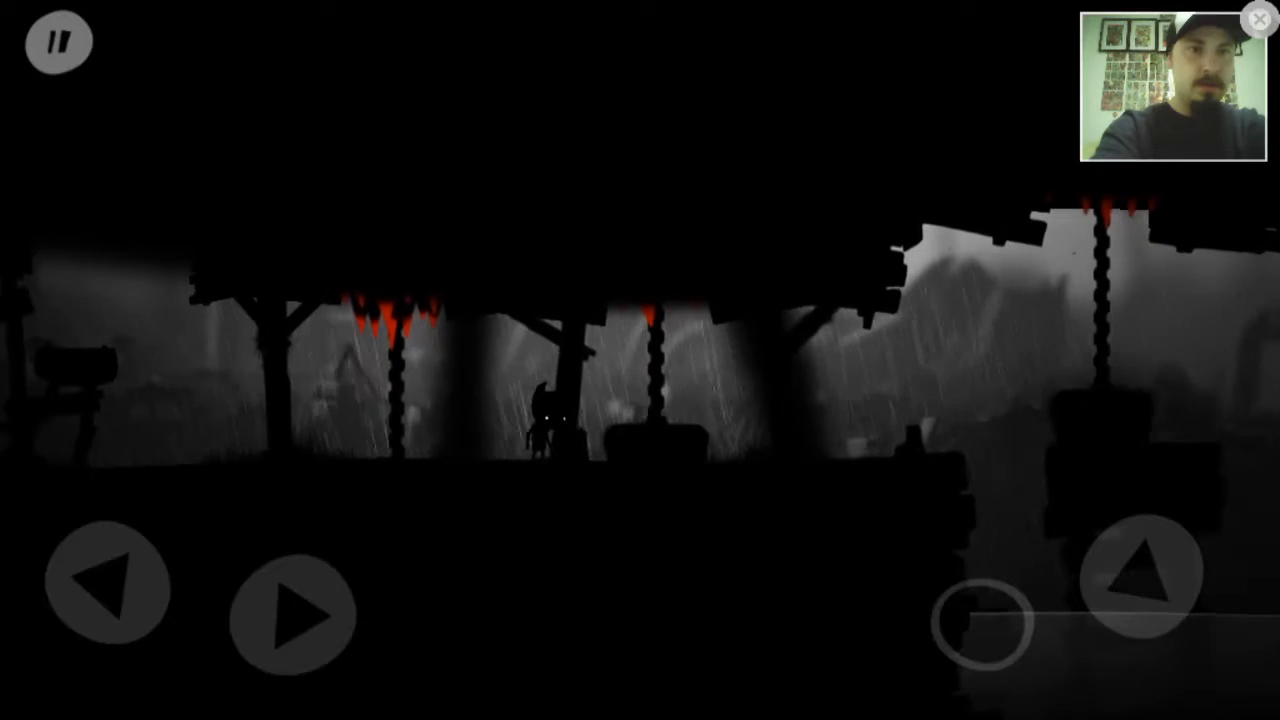
{"action": "left_click", "coordinate": [292, 614]}
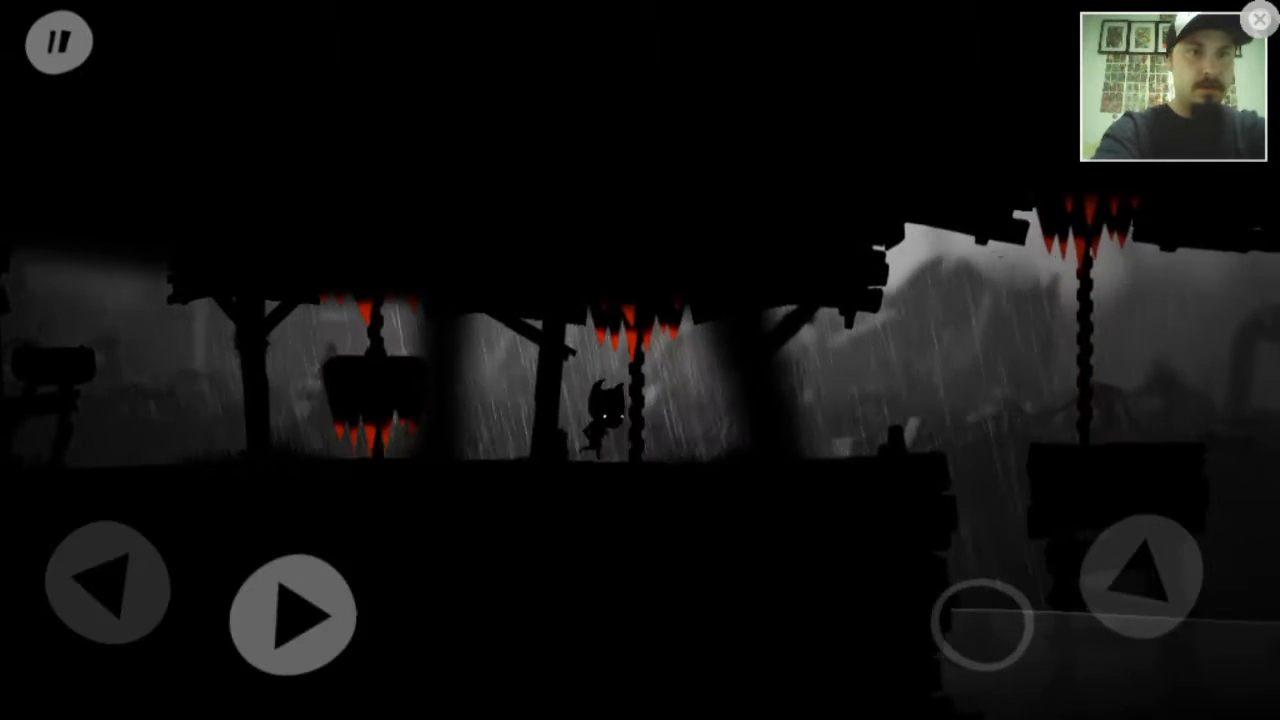
{"action": "left_click", "coordinate": [292, 616]}
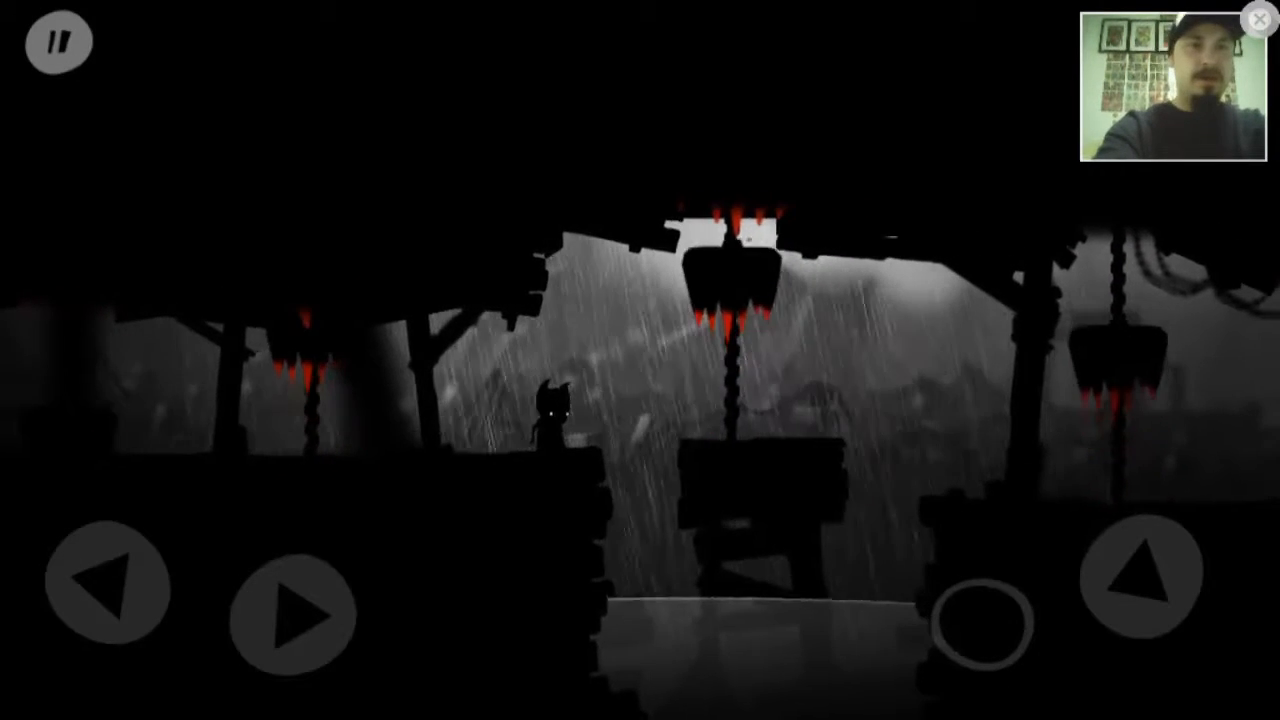
{"action": "left_click", "coordinate": [292, 612]}
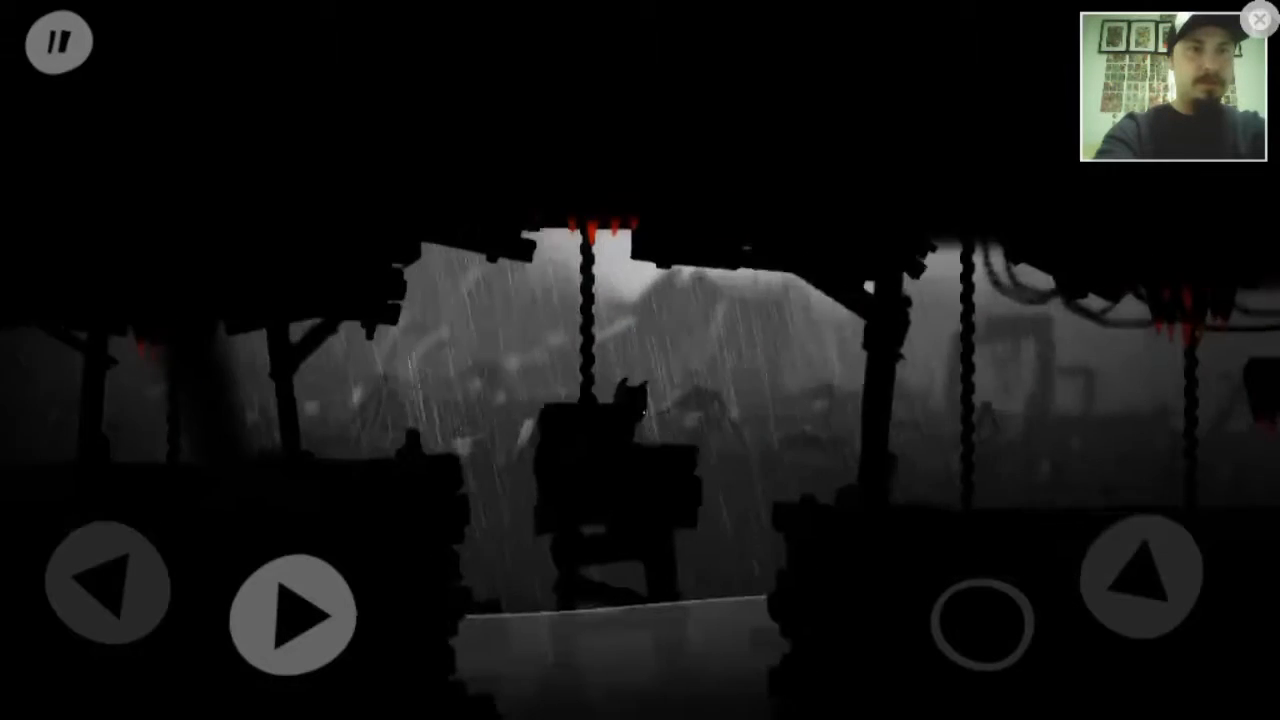
{"action": "left_click", "coordinate": [292, 616]}
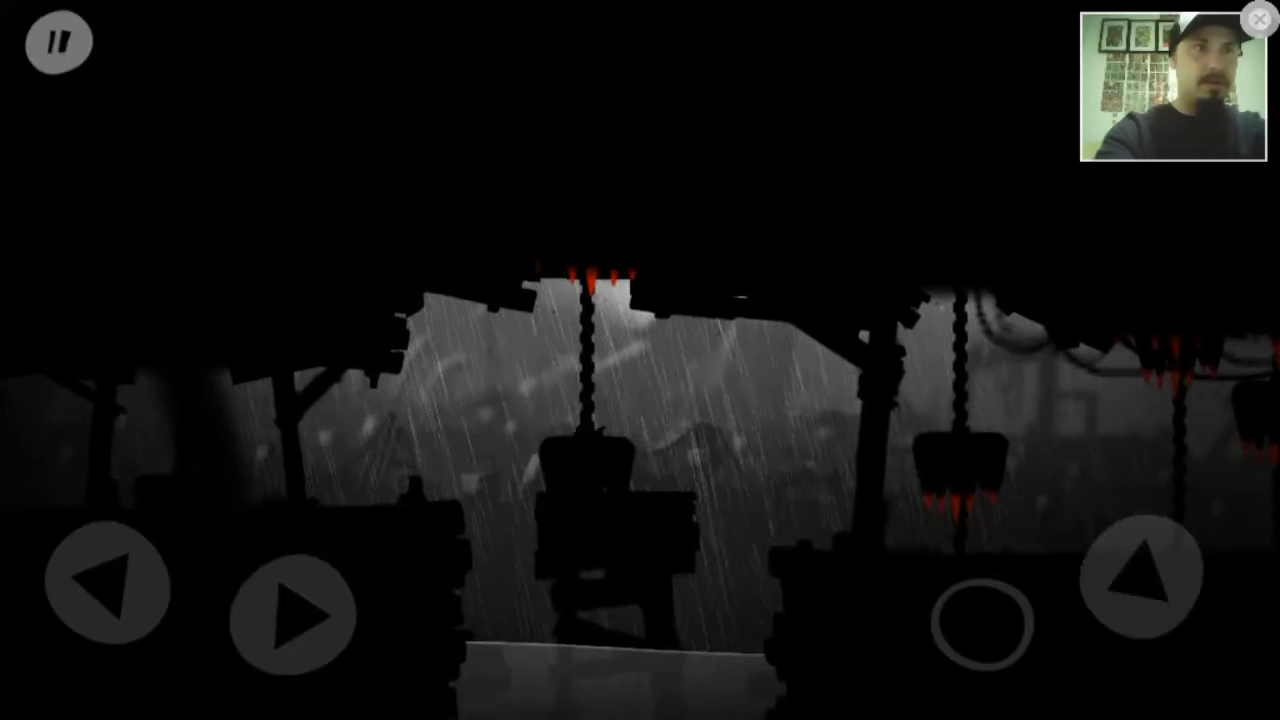
{"action": "left_click", "coordinate": [292, 616]}
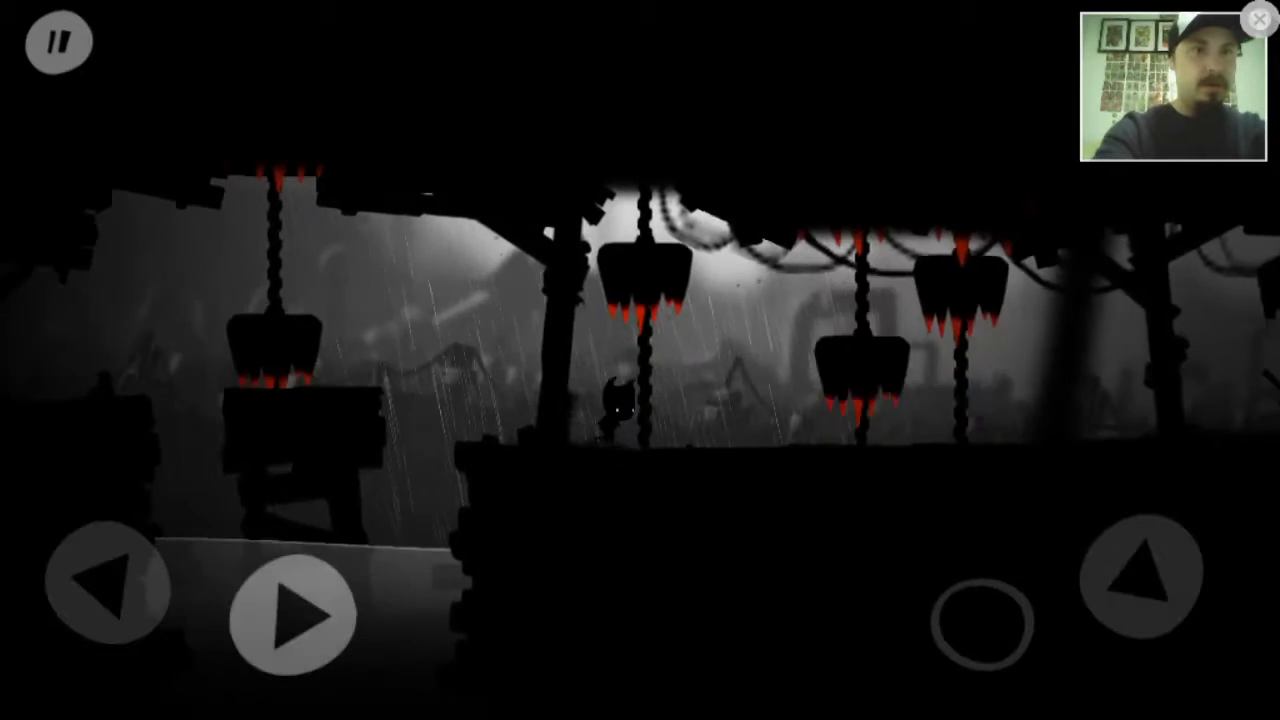
{"action": "left_click", "coordinate": [292, 612]}
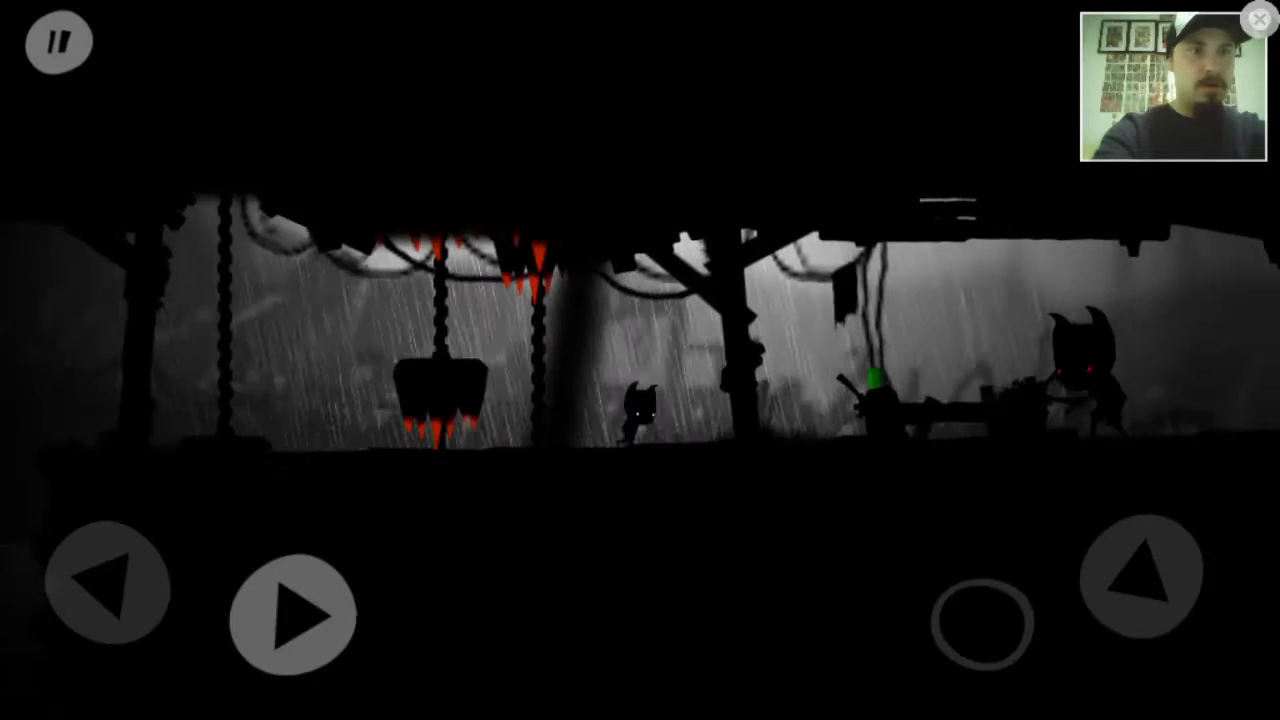
Dash right past the remaining dripping crushers and the horned creature, stepping back once to adjust timing
{"action": "left_click", "coordinate": [292, 612]}
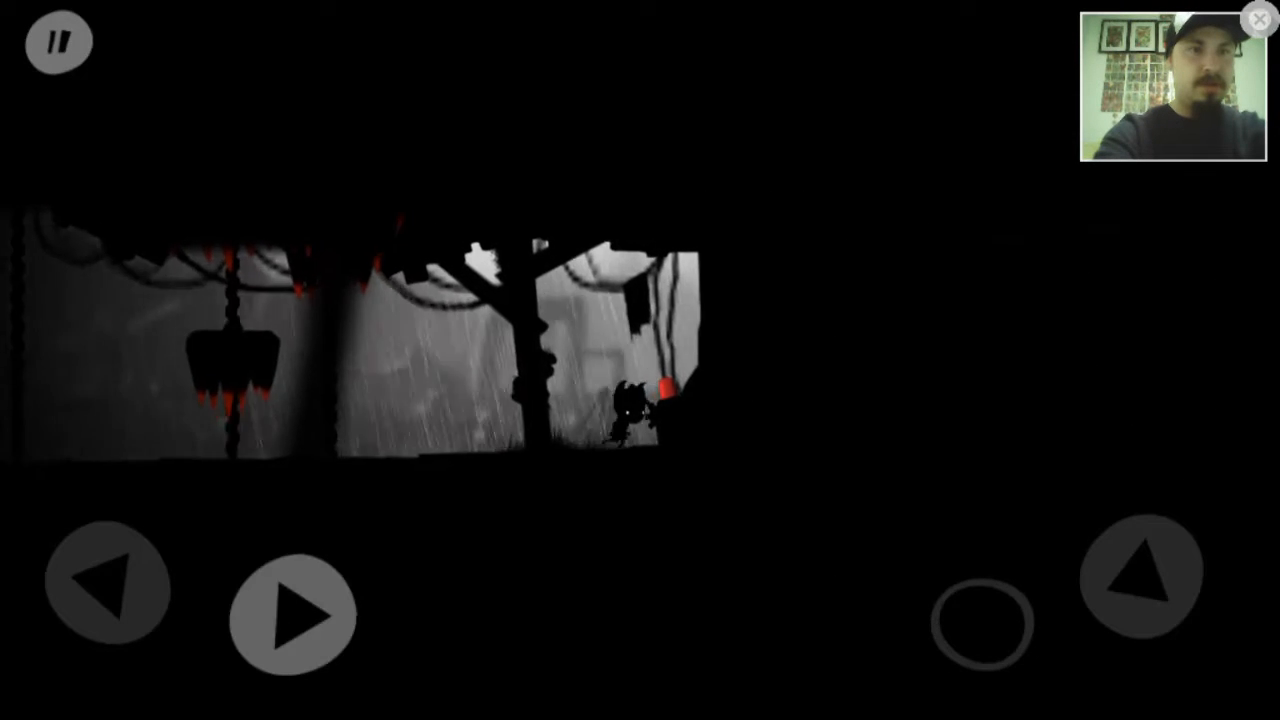
{"action": "left_click", "coordinate": [292, 614]}
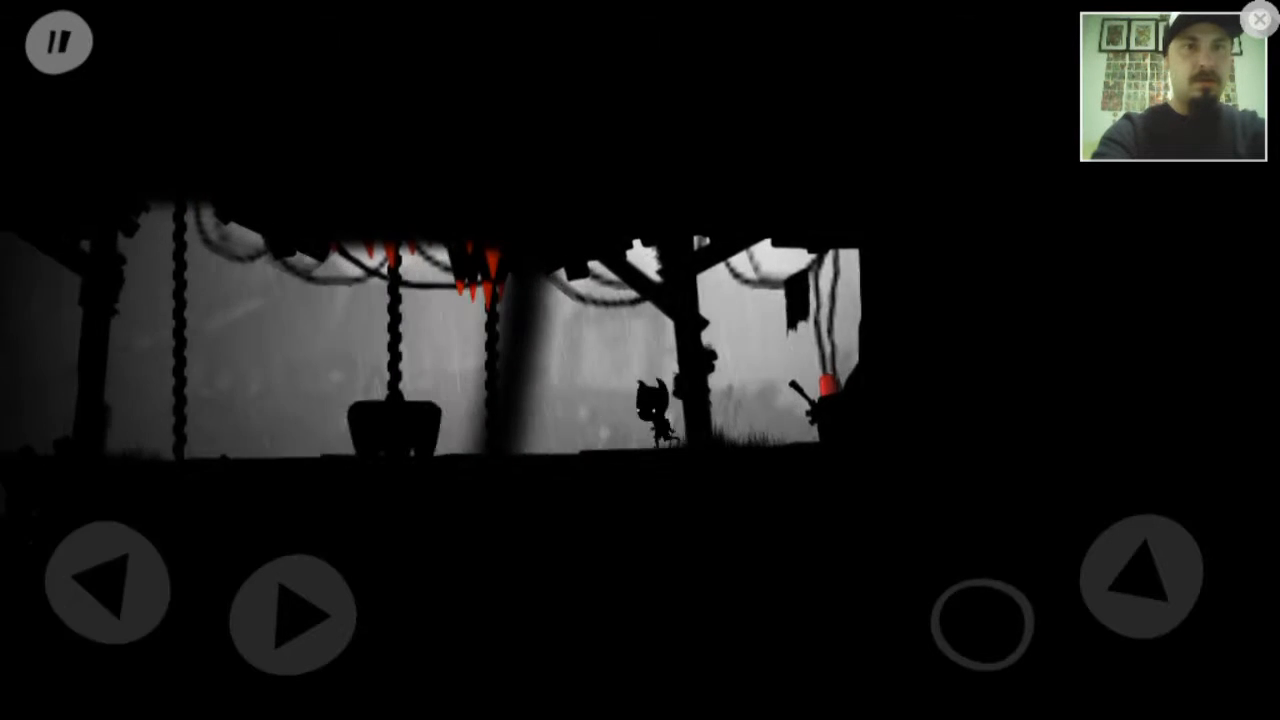
{"action": "left_click", "coordinate": [290, 616]}
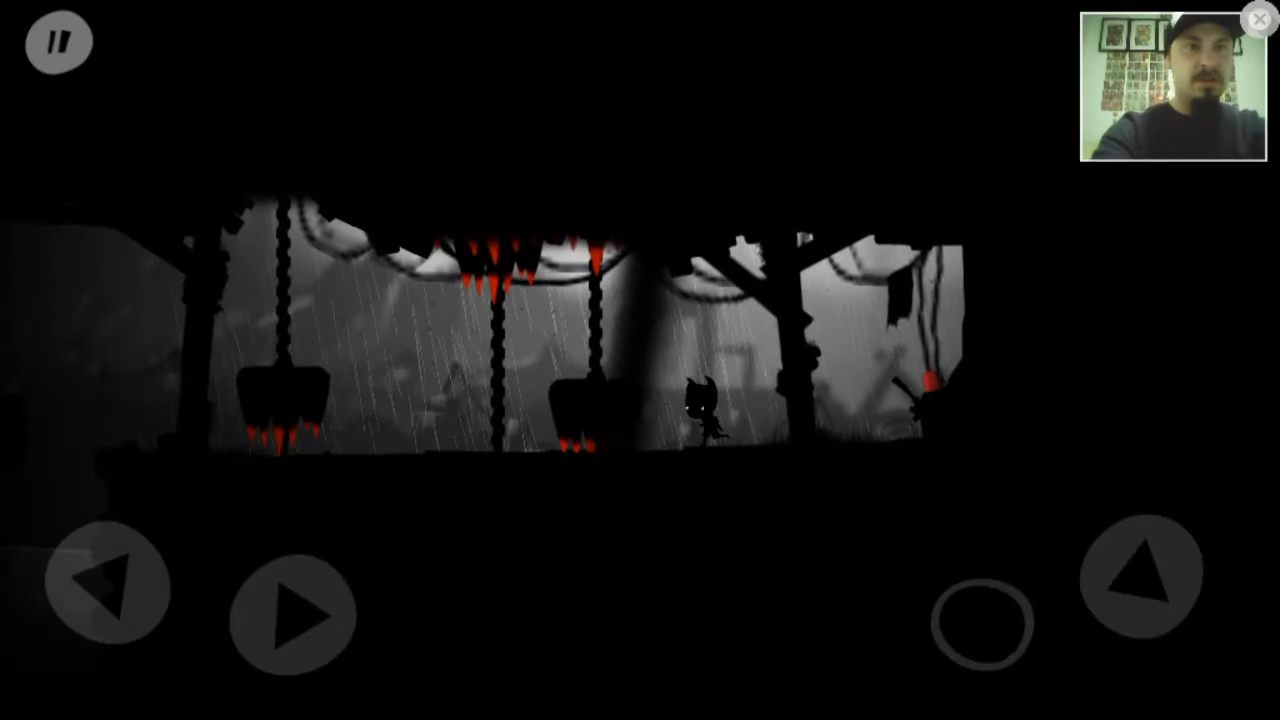
{"action": "left_click", "coordinate": [110, 588]}
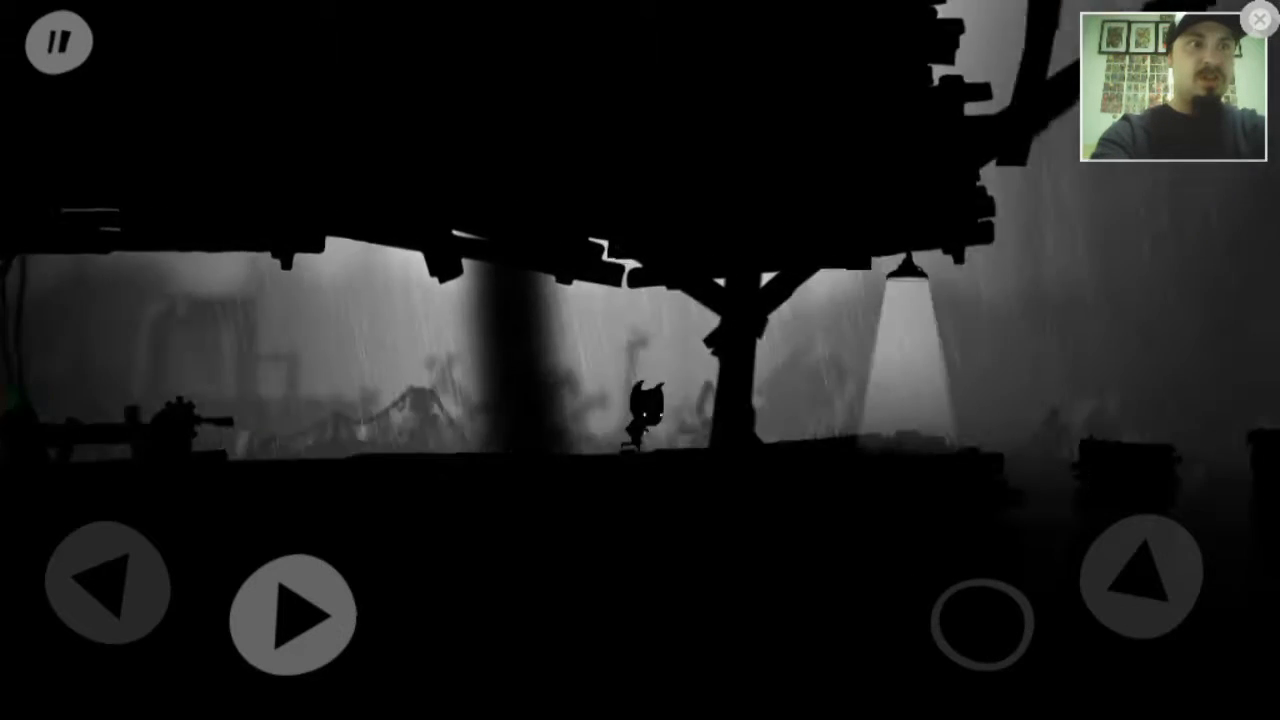
Move Toby right onto the high wooden platform beside the hanging cage
{"action": "left_click", "coordinate": [294, 614]}
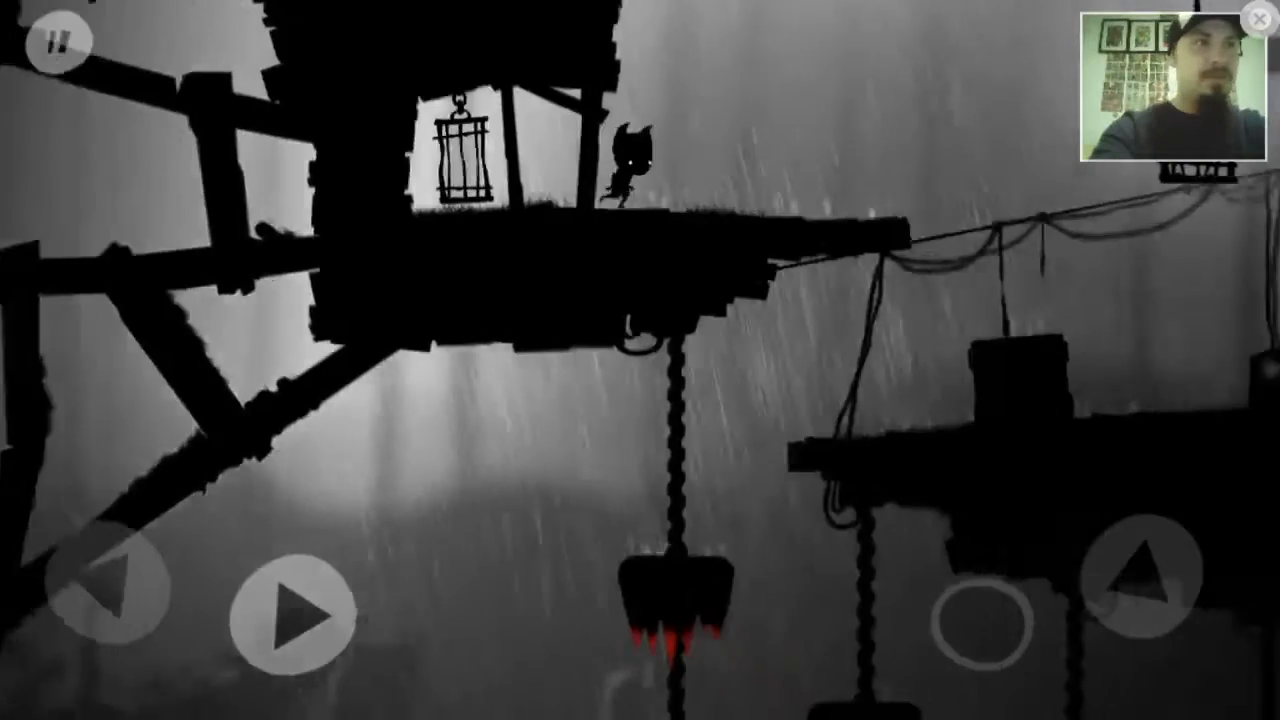
Hop from stump to stump across the wooden posts below the lamp-lit tree
{"action": "left_click", "coordinate": [294, 616]}
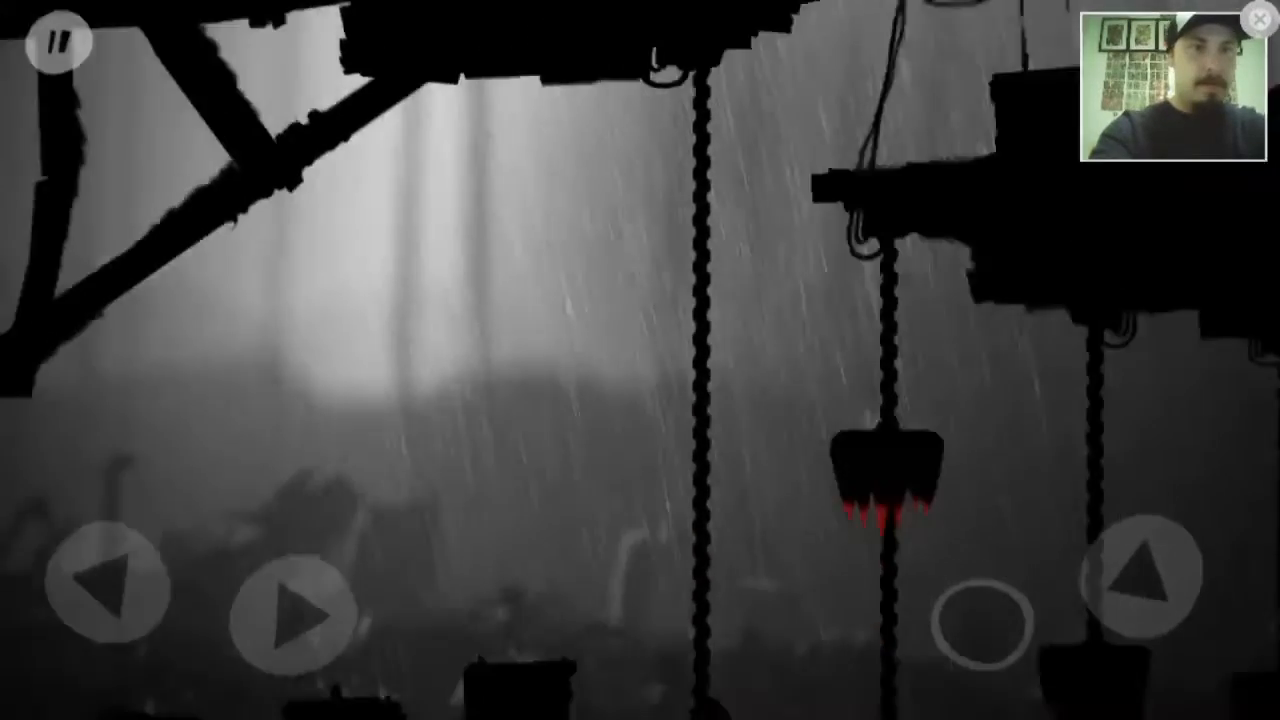
{"action": "left_click", "coordinate": [290, 616]}
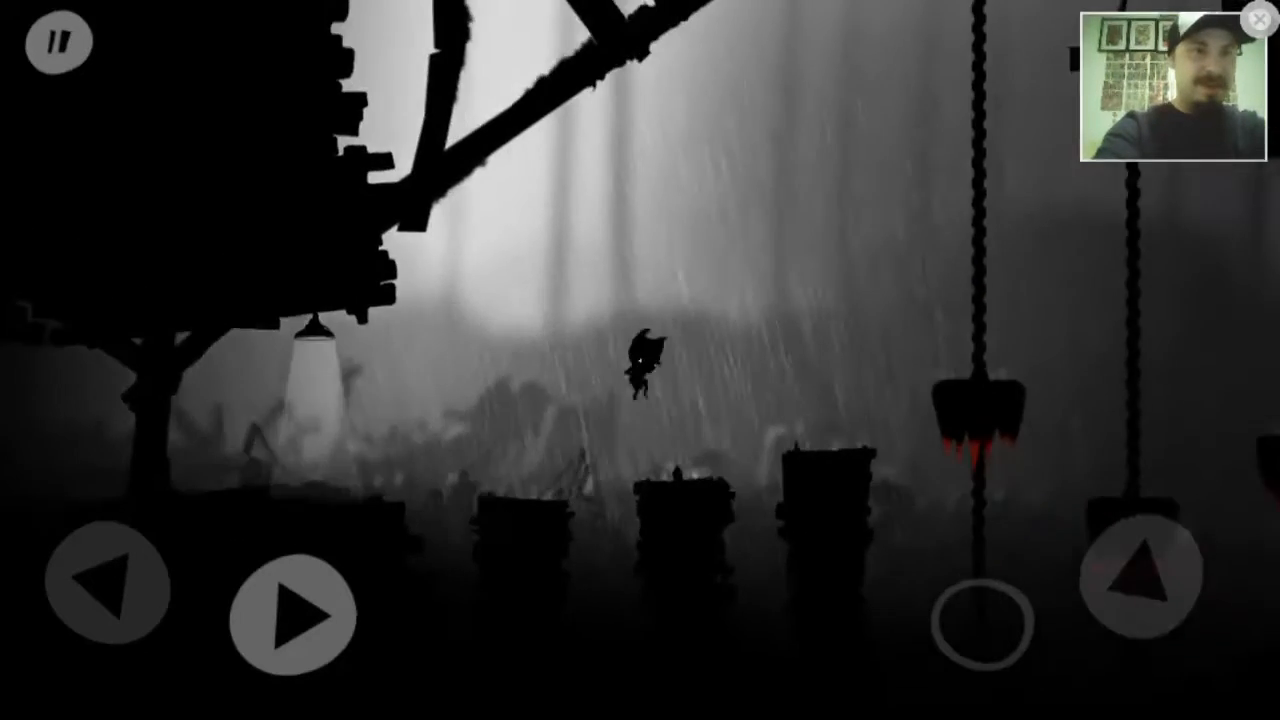
Cross the remaining posts rightward to reach the hanging spiked crushers
{"action": "left_click", "coordinate": [292, 616]}
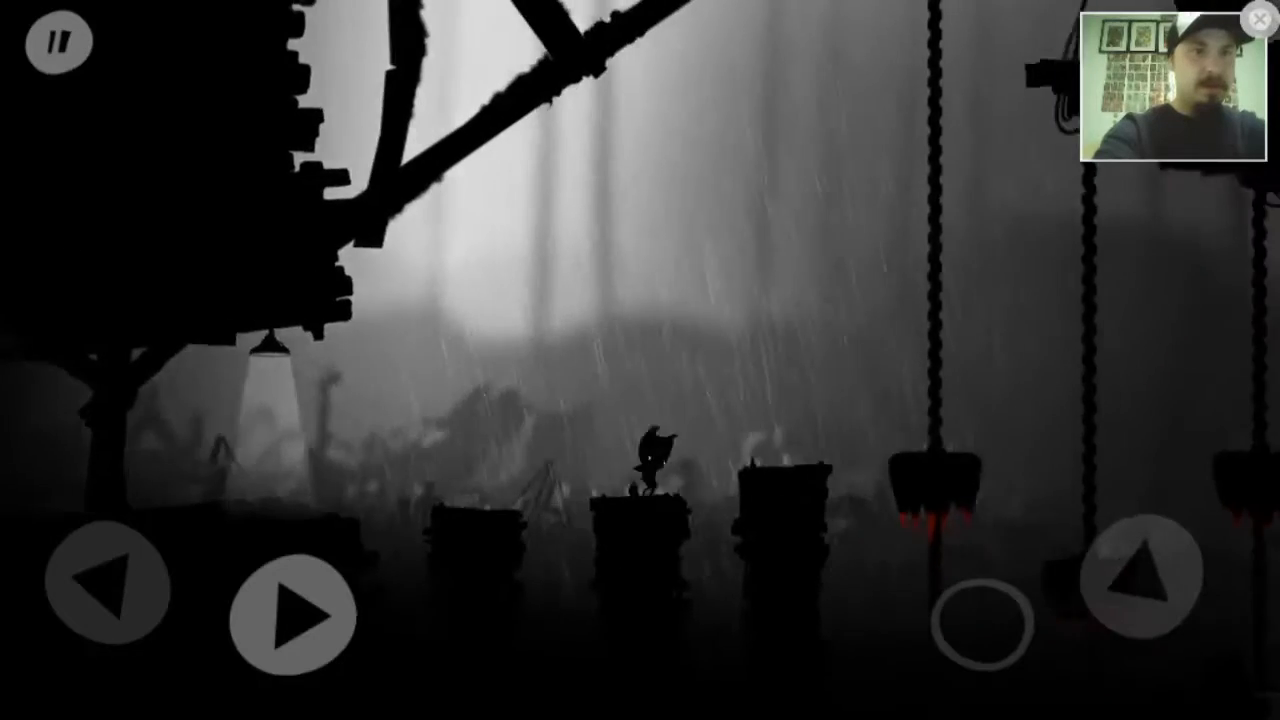
{"action": "left_click", "coordinate": [292, 612]}
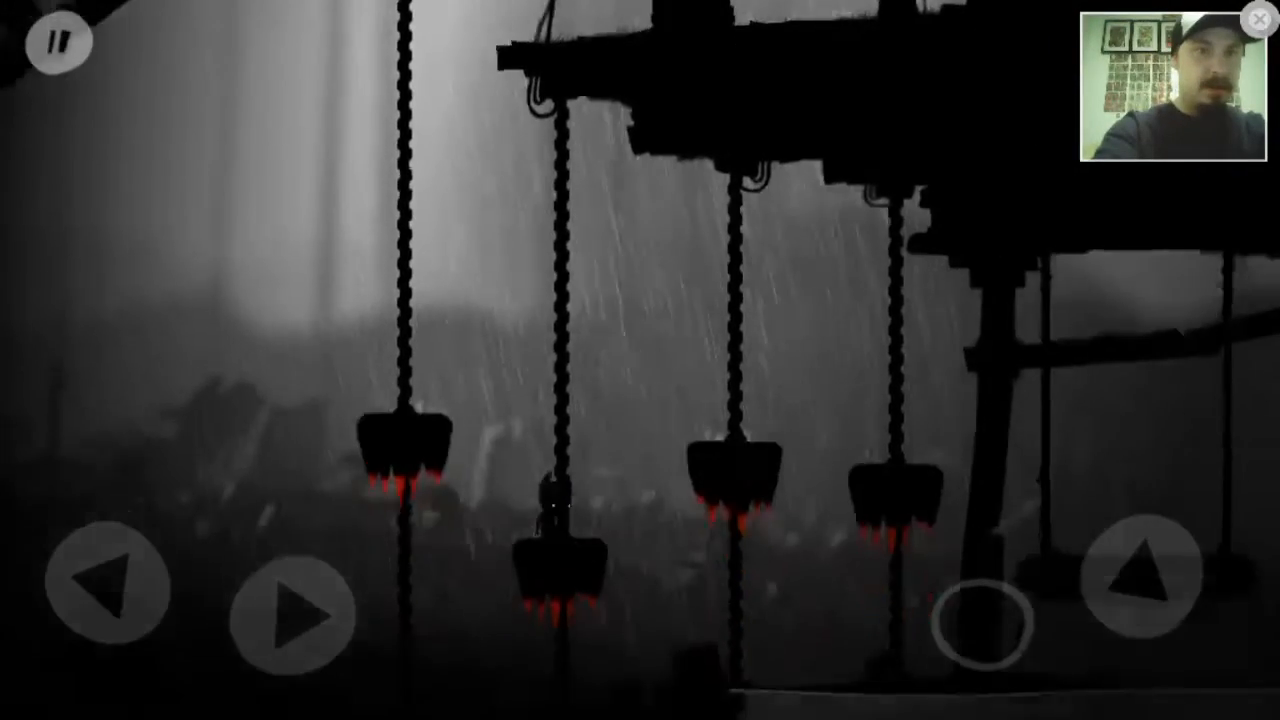
Time jumps under the spiked crushers and land on the hanging wooden swing
{"action": "left_click", "coordinate": [296, 616]}
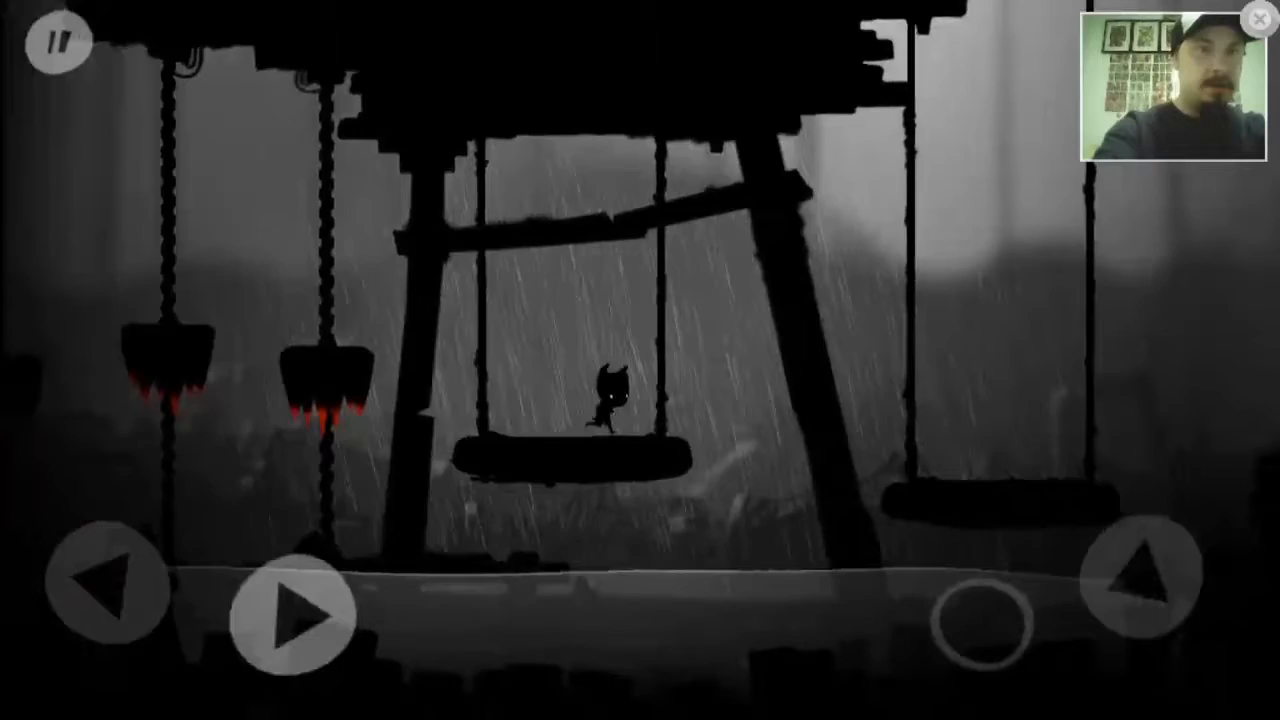
{"action": "left_click", "coordinate": [292, 618]}
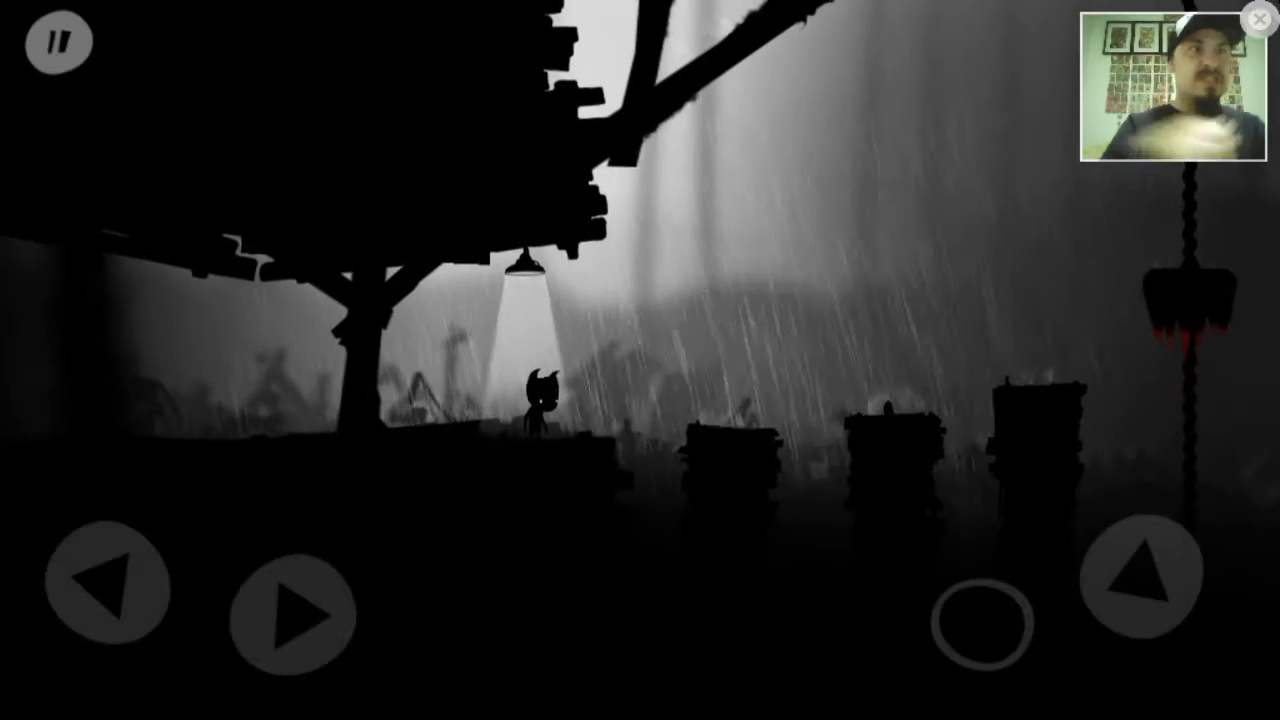
{"action": "left_click", "coordinate": [296, 620]}
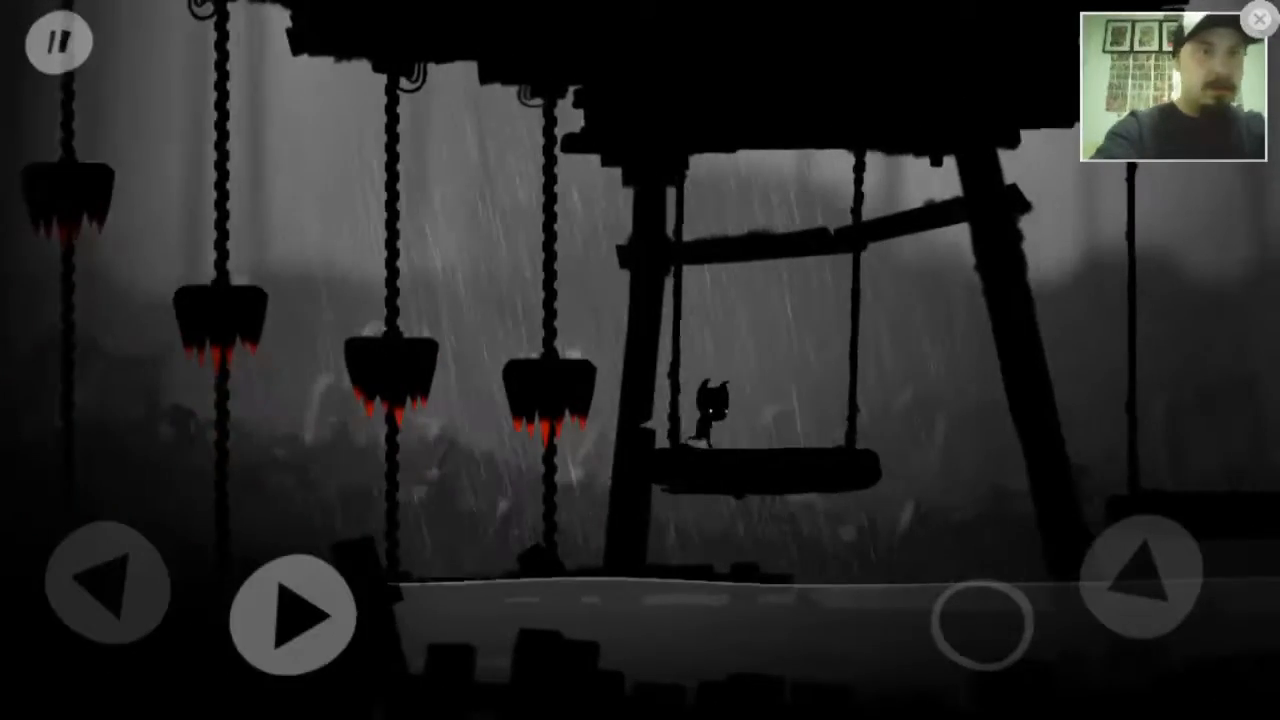
Ride the first swing and leap onto the second swing over the water
{"action": "left_click", "coordinate": [294, 614]}
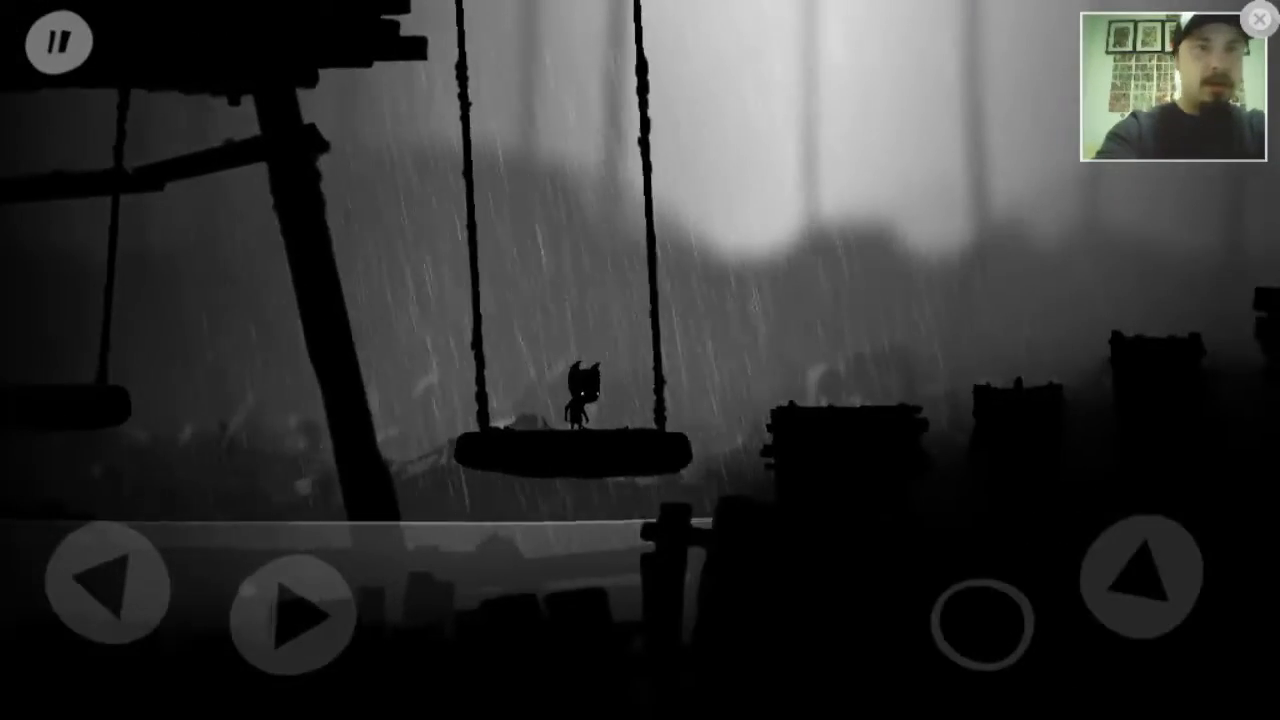
{"action": "left_click", "coordinate": [296, 616]}
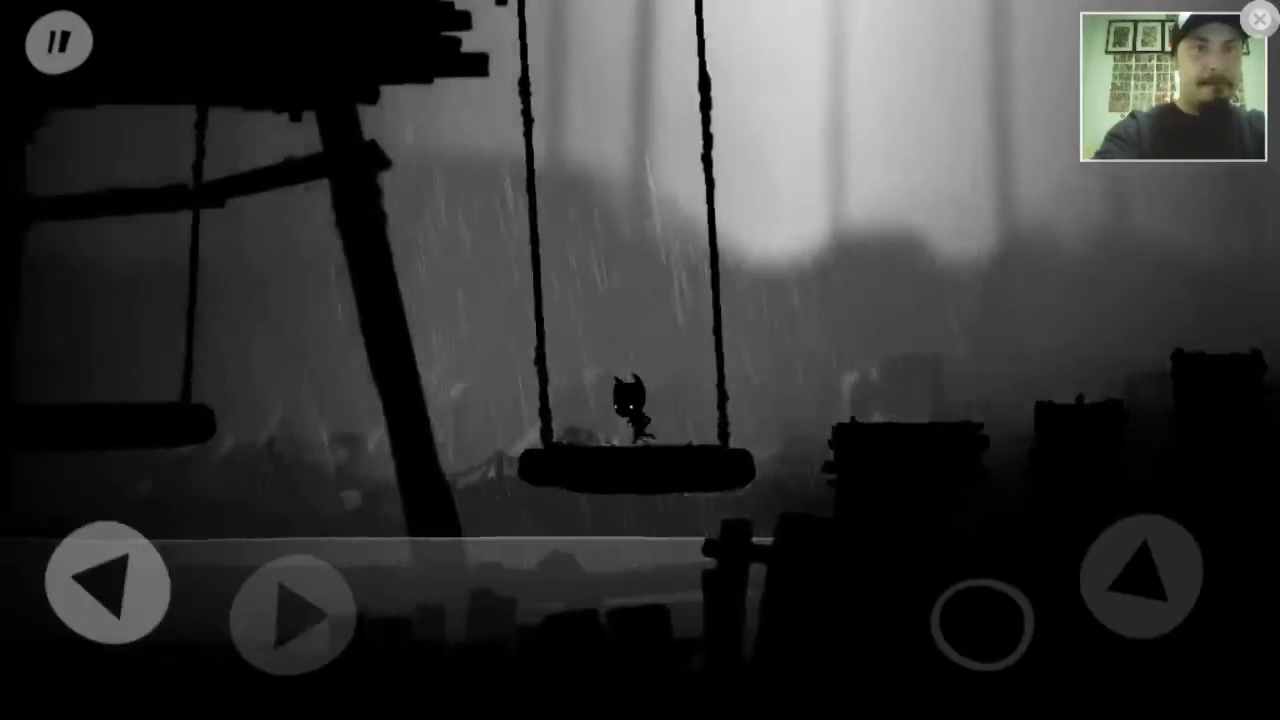
{"action": "left_click", "coordinate": [294, 616]}
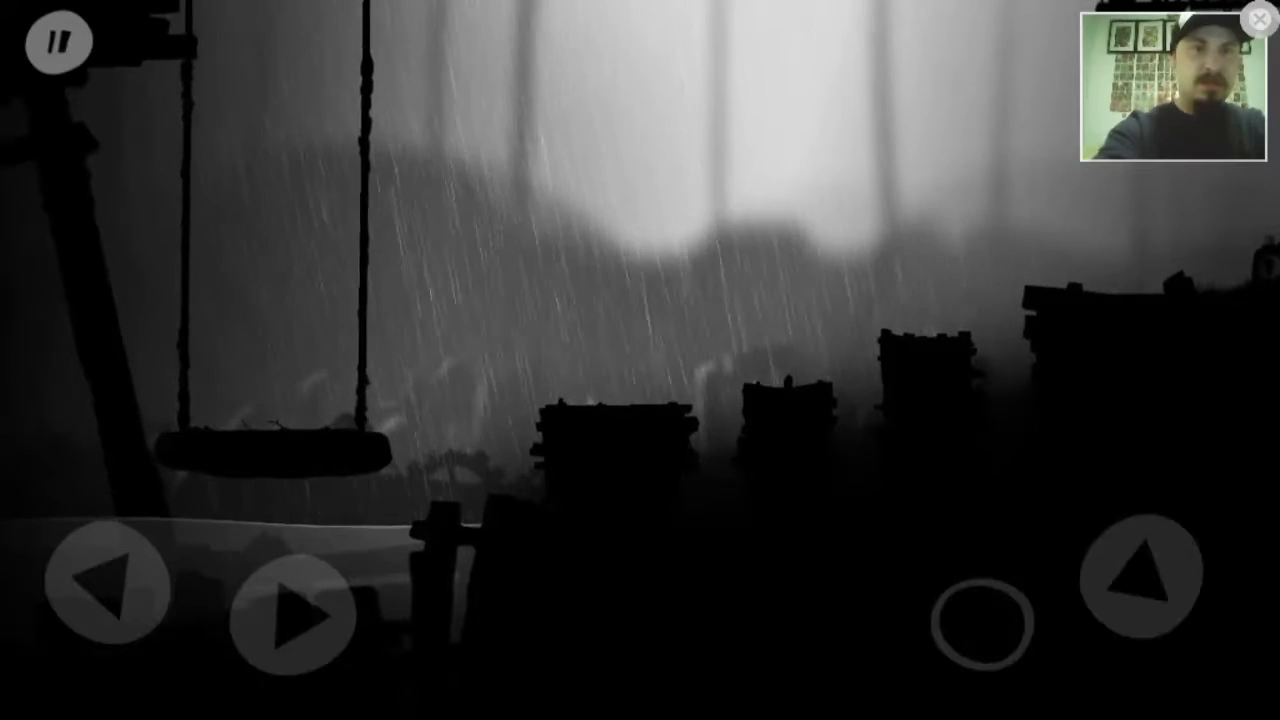
Leap rightward across the rainy pillars toward the hanging crushers
{"action": "left_click", "coordinate": [292, 616]}
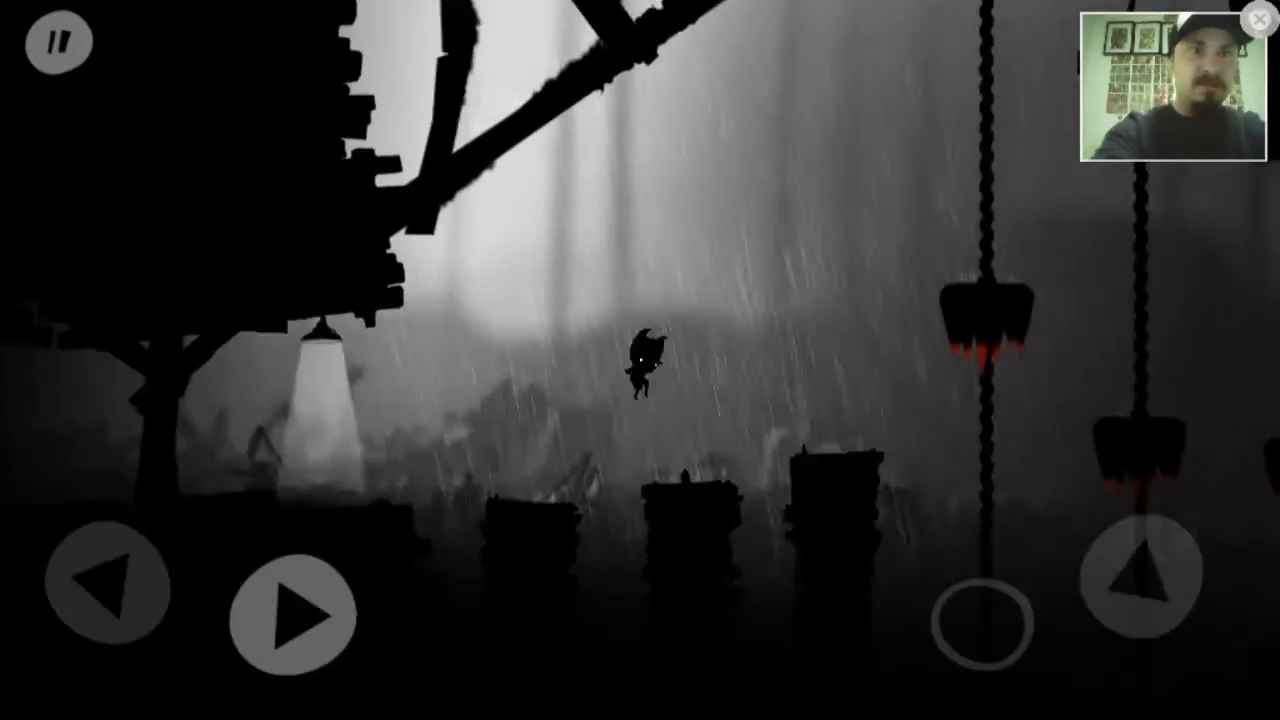
Pass the crushers and land on the dark ledge beneath the two hanging cages
{"action": "left_click", "coordinate": [296, 616]}
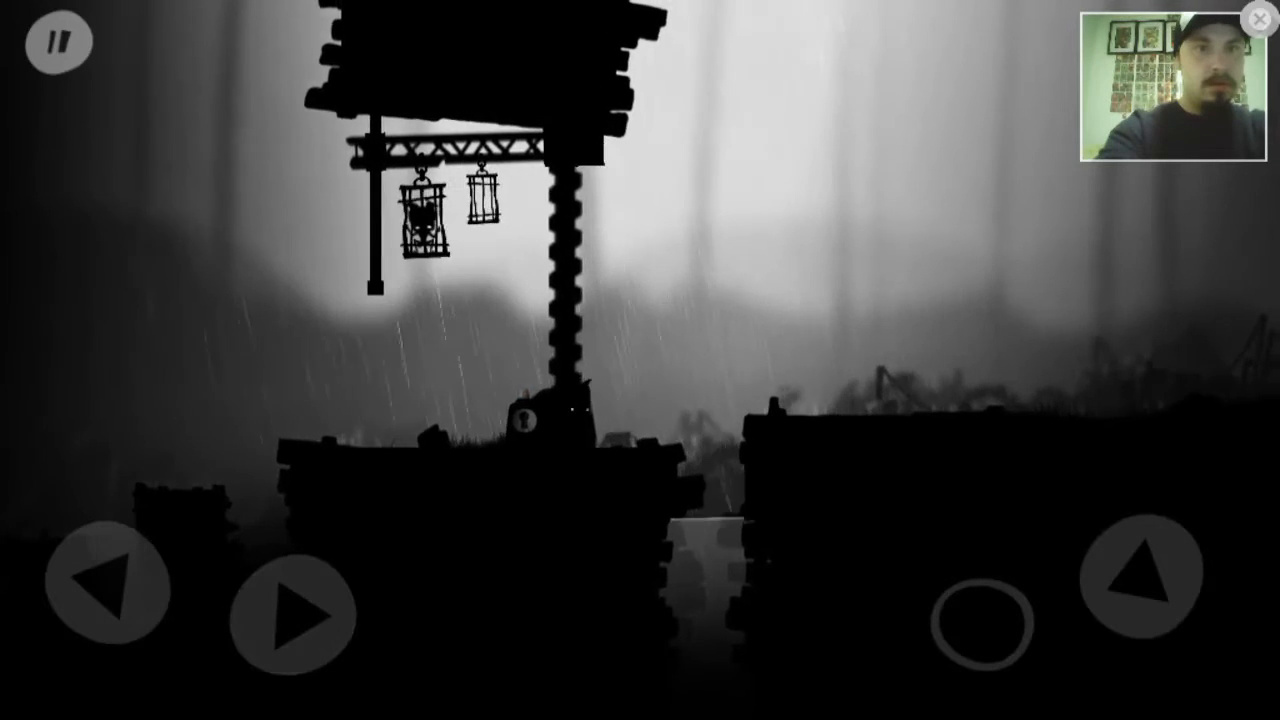
Jump down from the ledge and walk past the cages and large tree
{"action": "left_click", "coordinate": [1144, 570]}
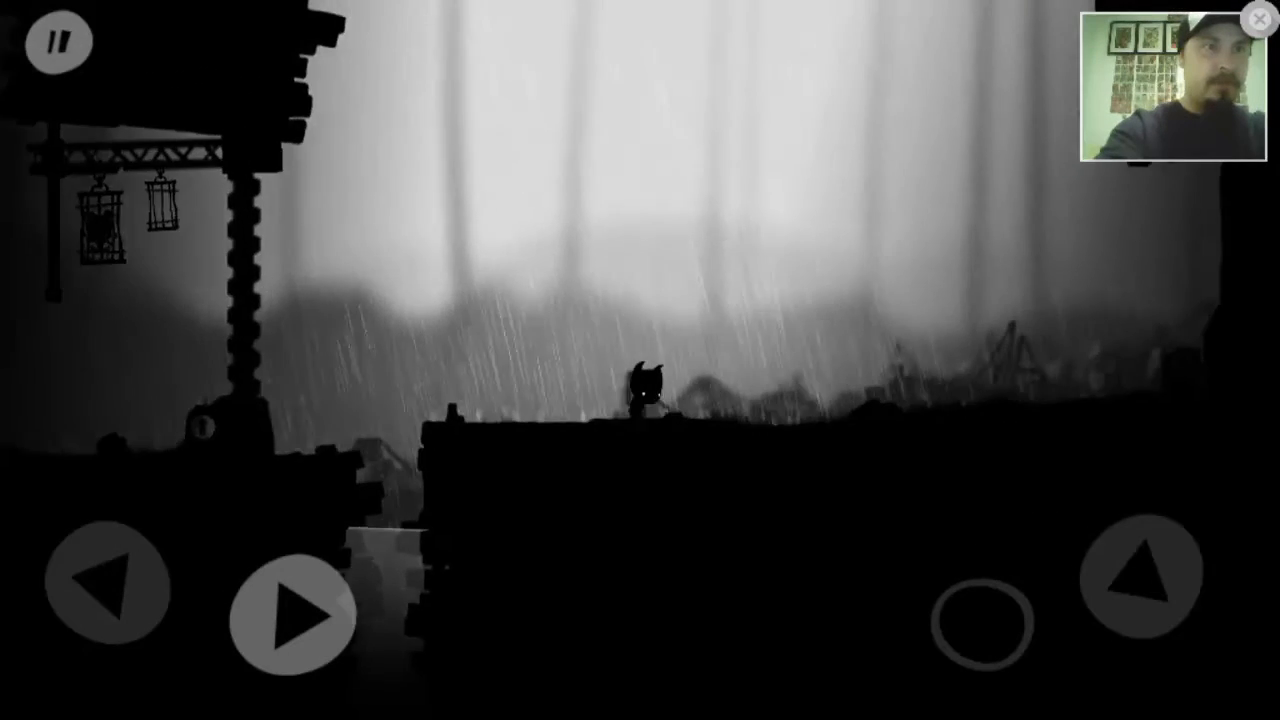
{"action": "left_click", "coordinate": [296, 616]}
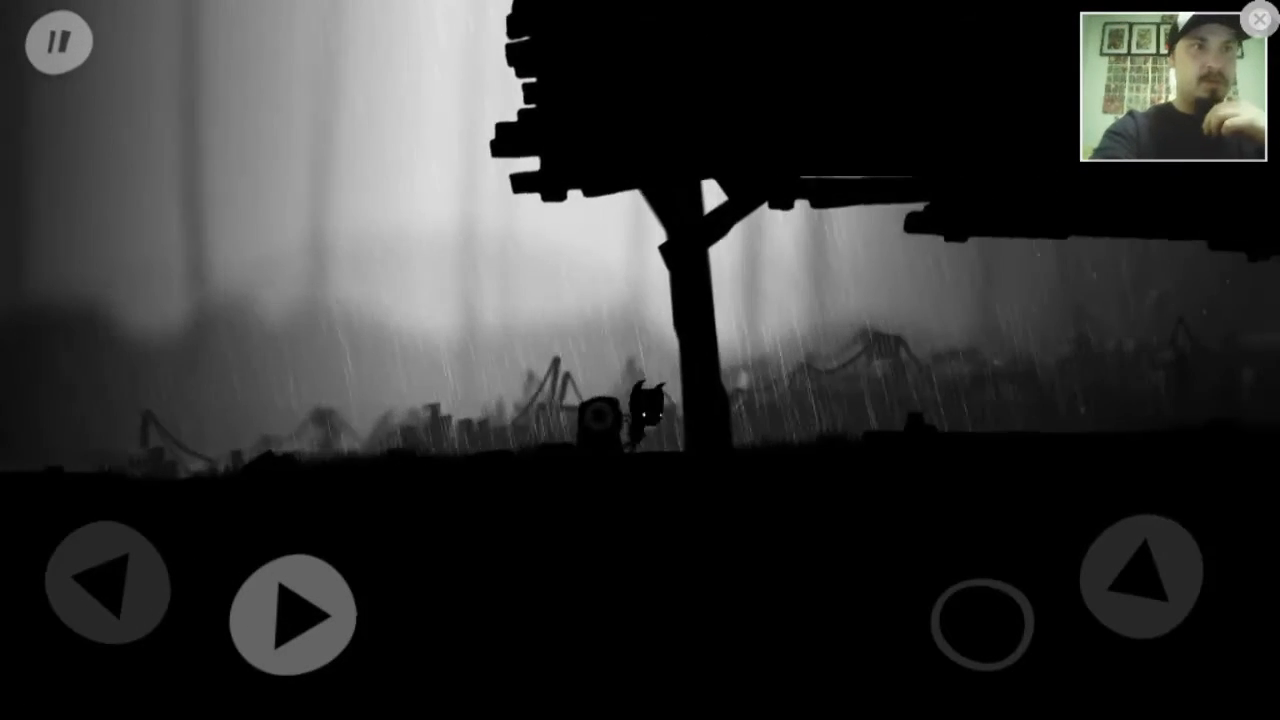
{"action": "left_click", "coordinate": [292, 616]}
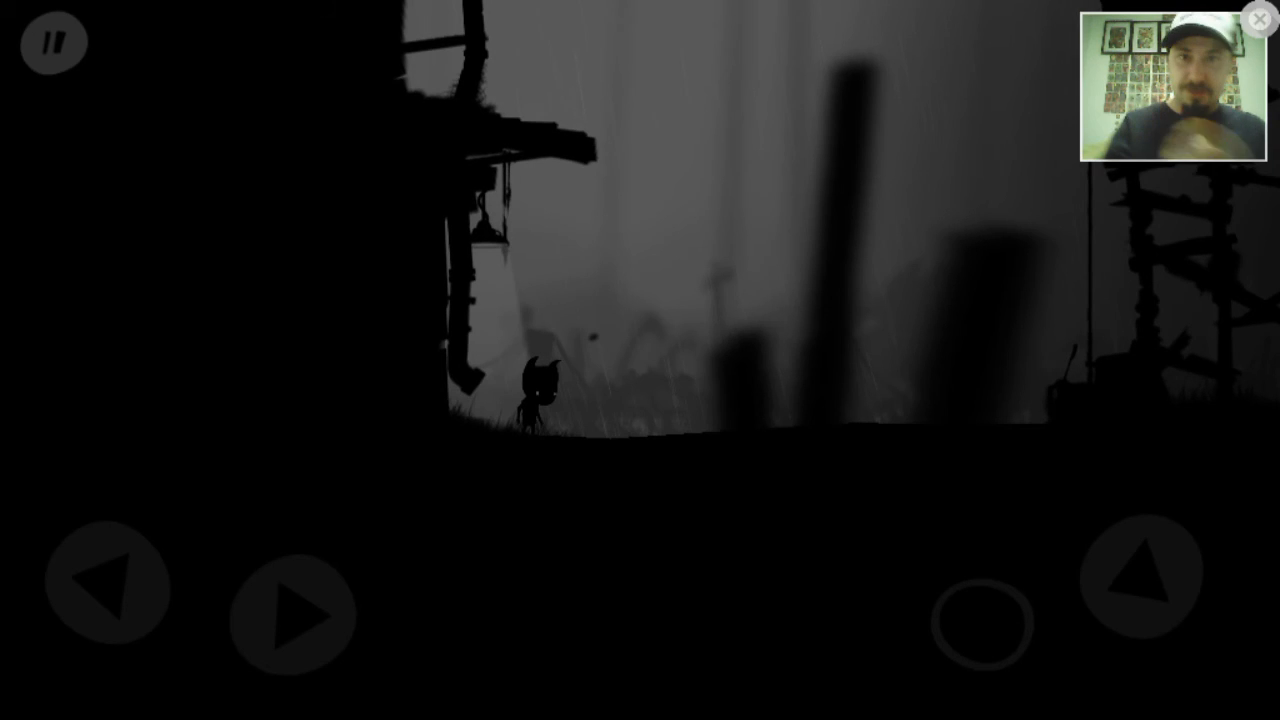